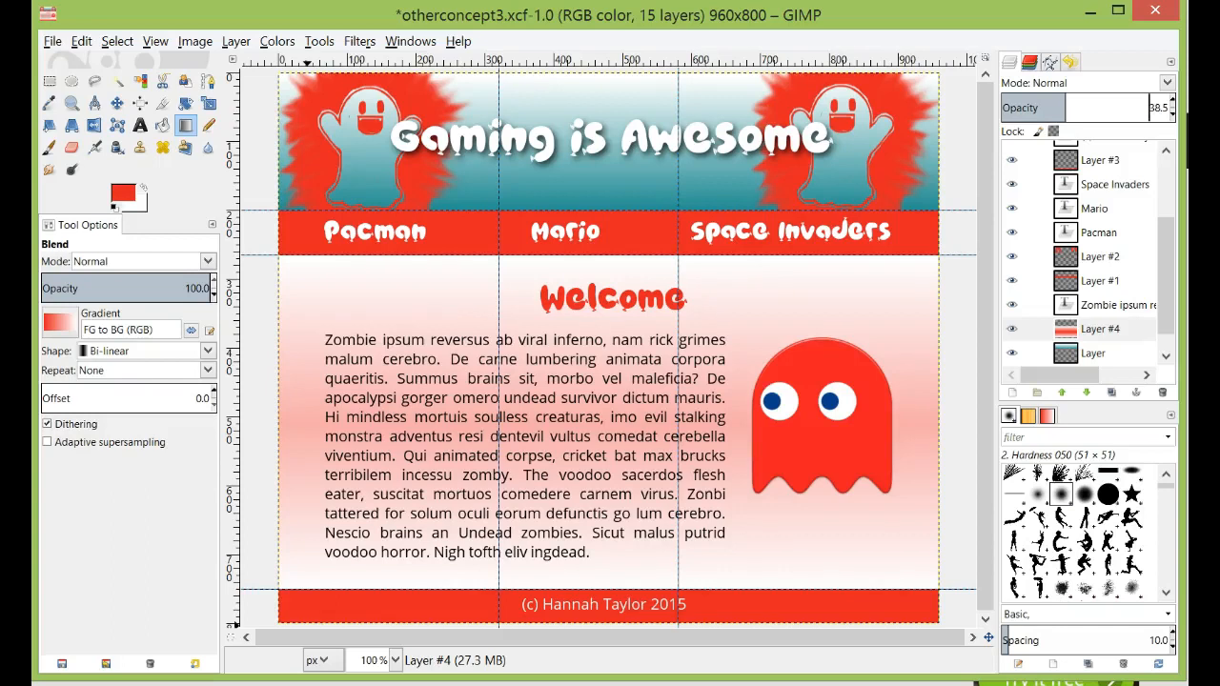
mouse_move(957, 200)
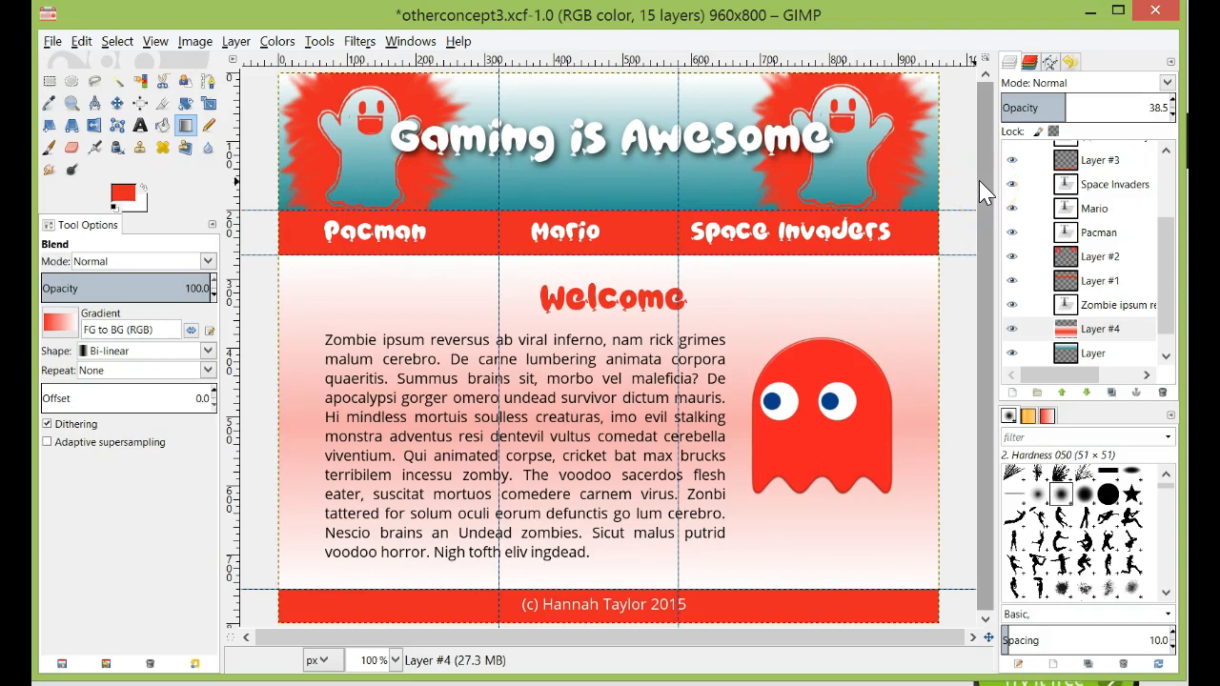
mouse_move(762, 246)
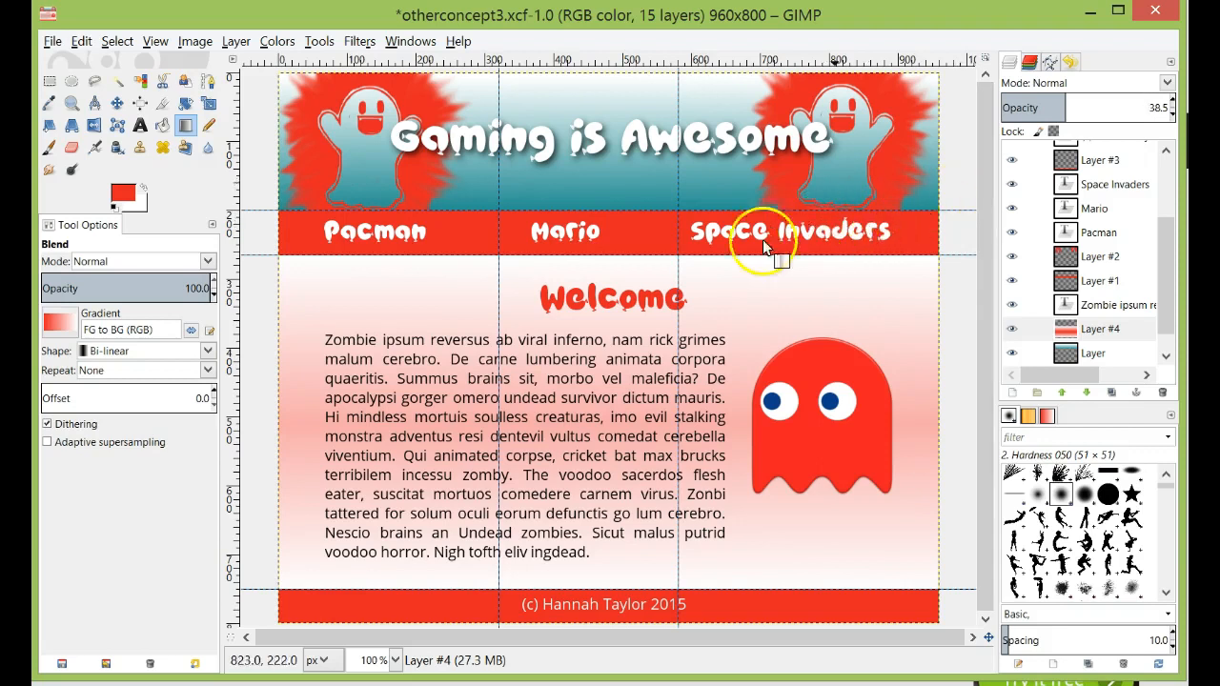
mouse_move(391, 232)
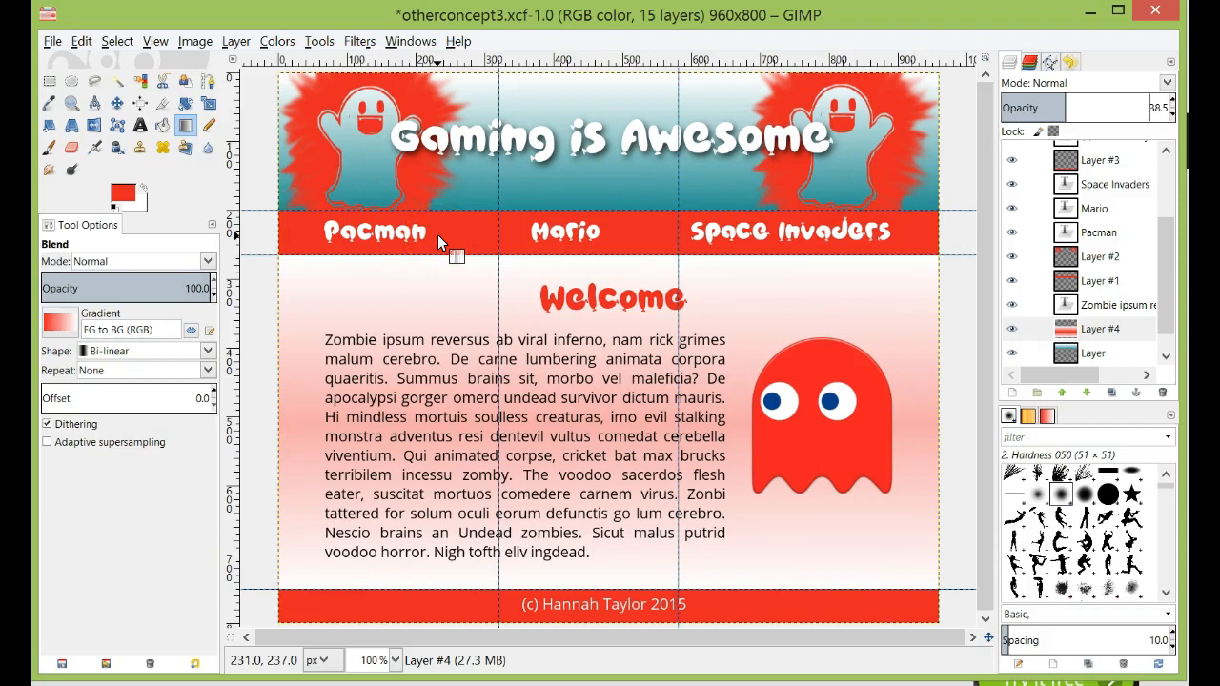
mouse_move(938, 232)
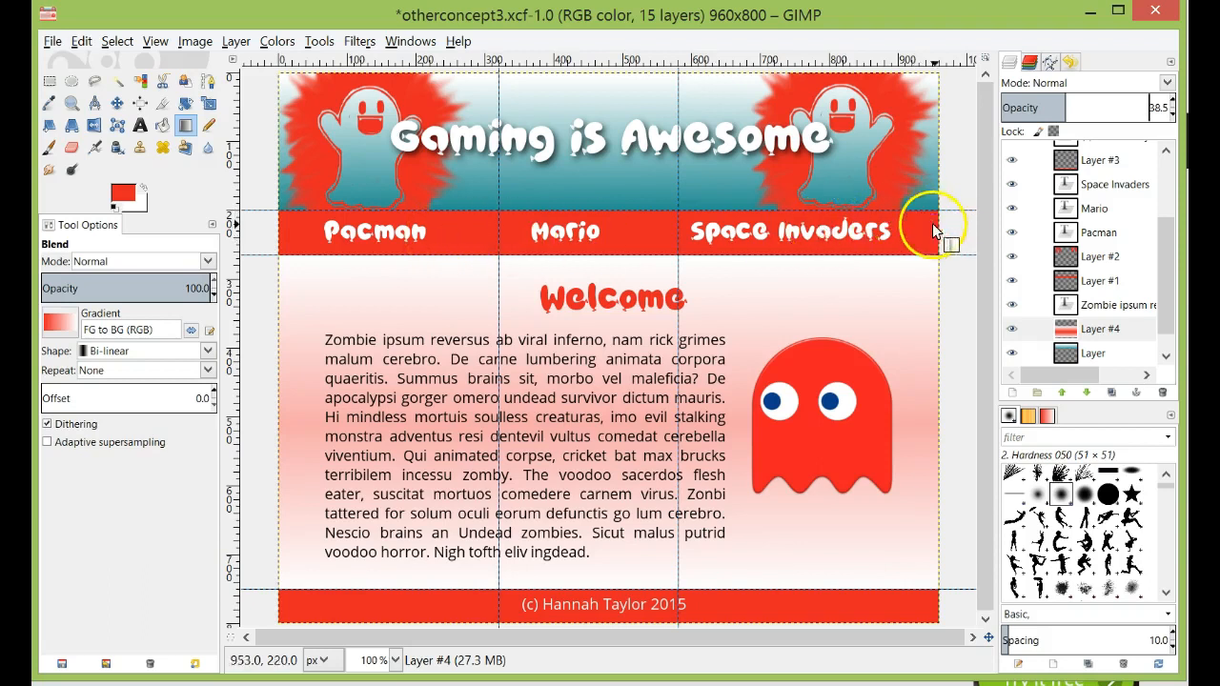
mouse_move(962, 236)
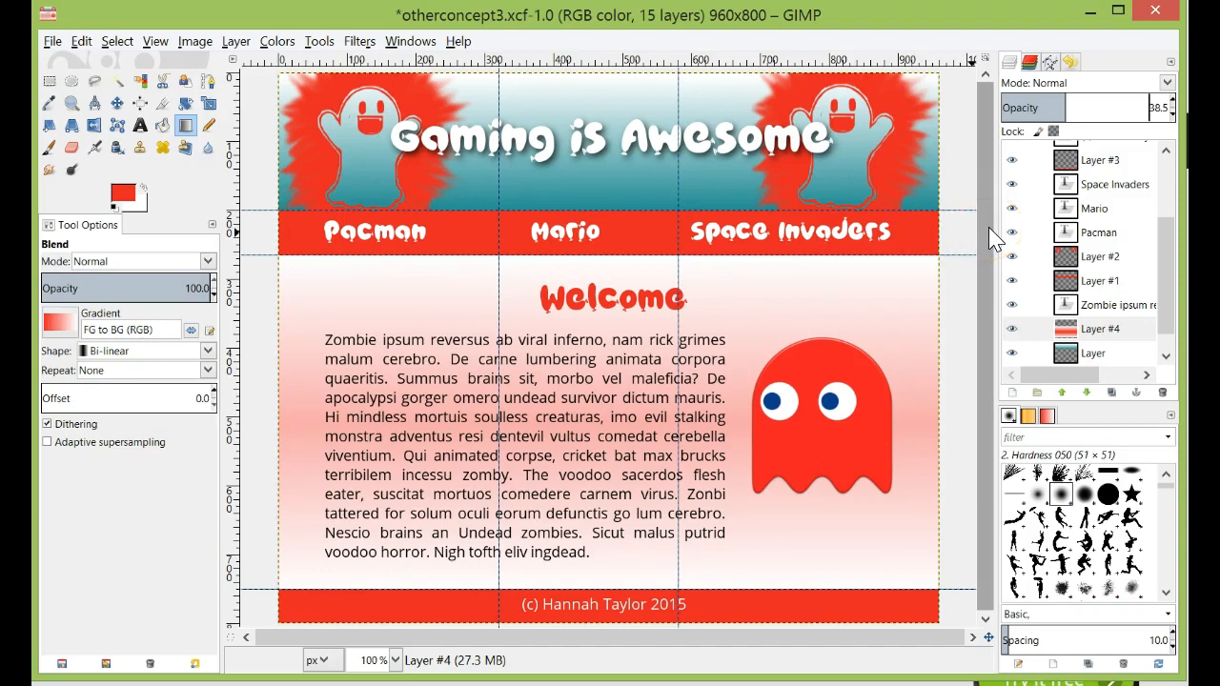
mouse_move(991, 224)
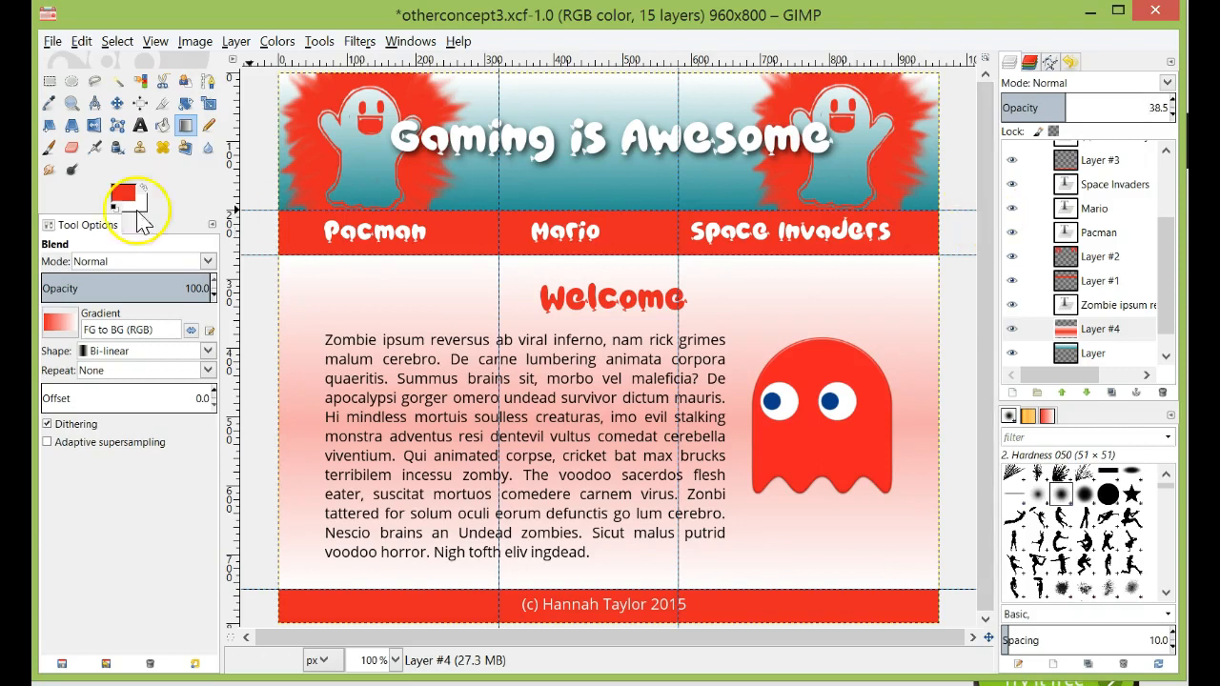
mouse_move(51, 80)
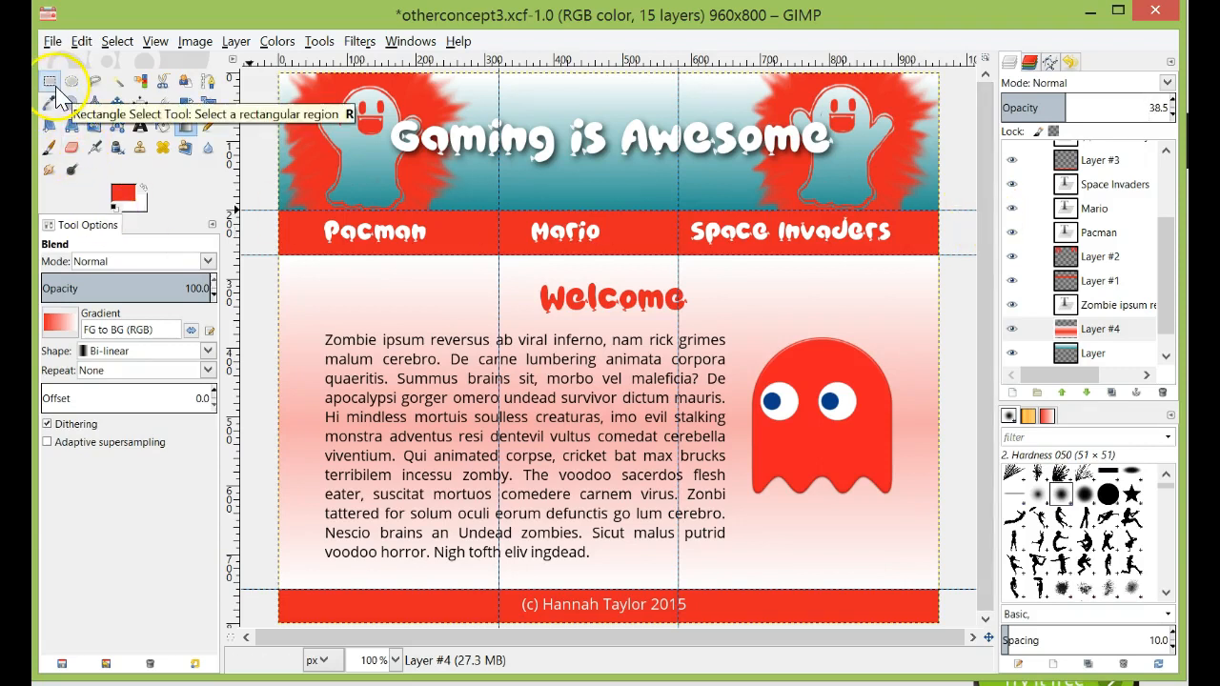
Draw a rectangle selection around the Gaming is Awesome banner and navigation bar
click(49, 81)
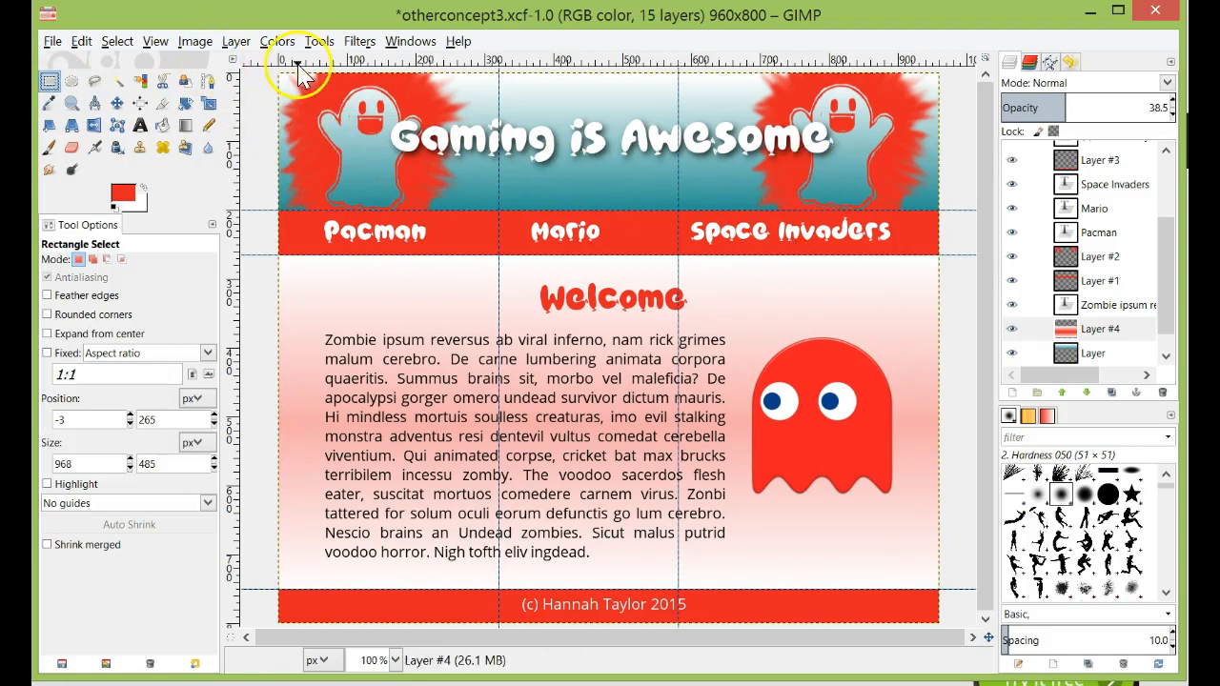
drag(295, 72, 918, 188)
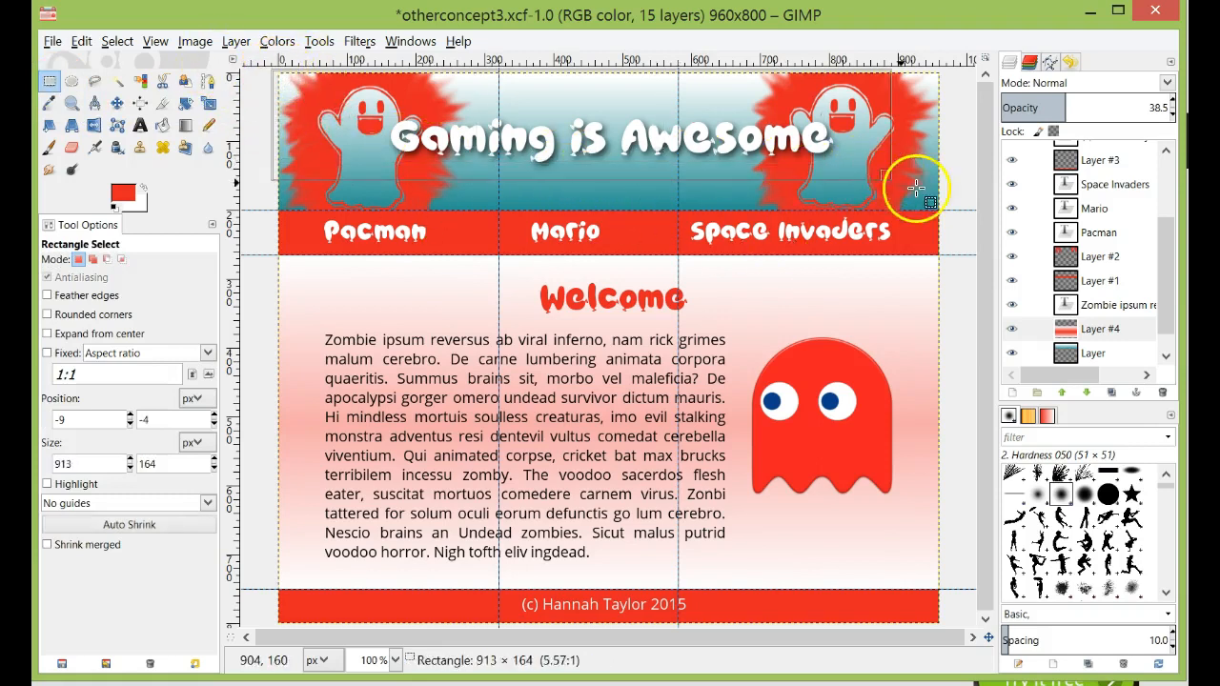
drag(915, 187, 946, 203)
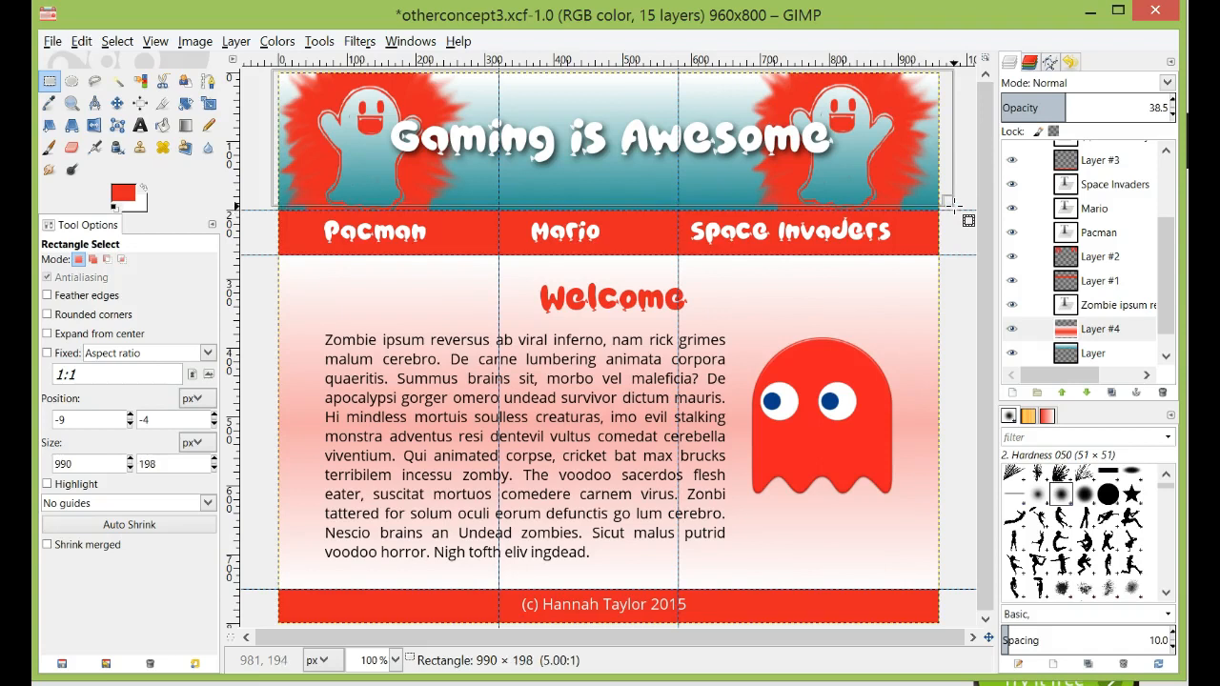
drag(948, 208, 946, 210)
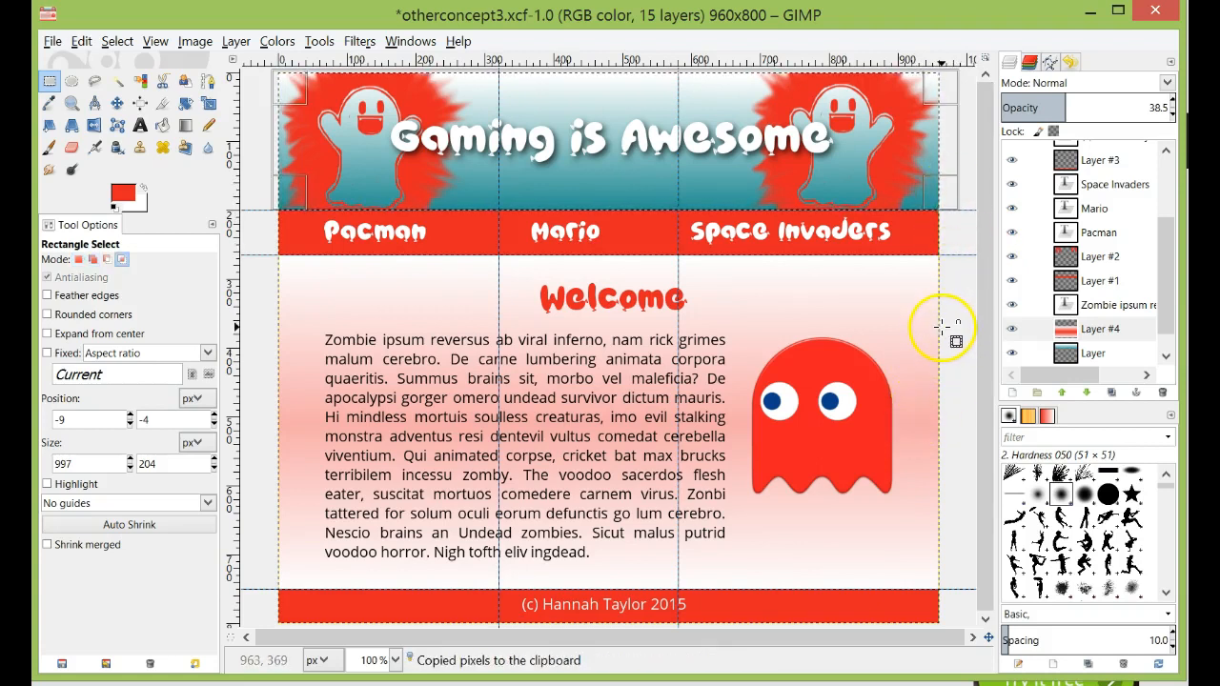
mouse_move(924, 324)
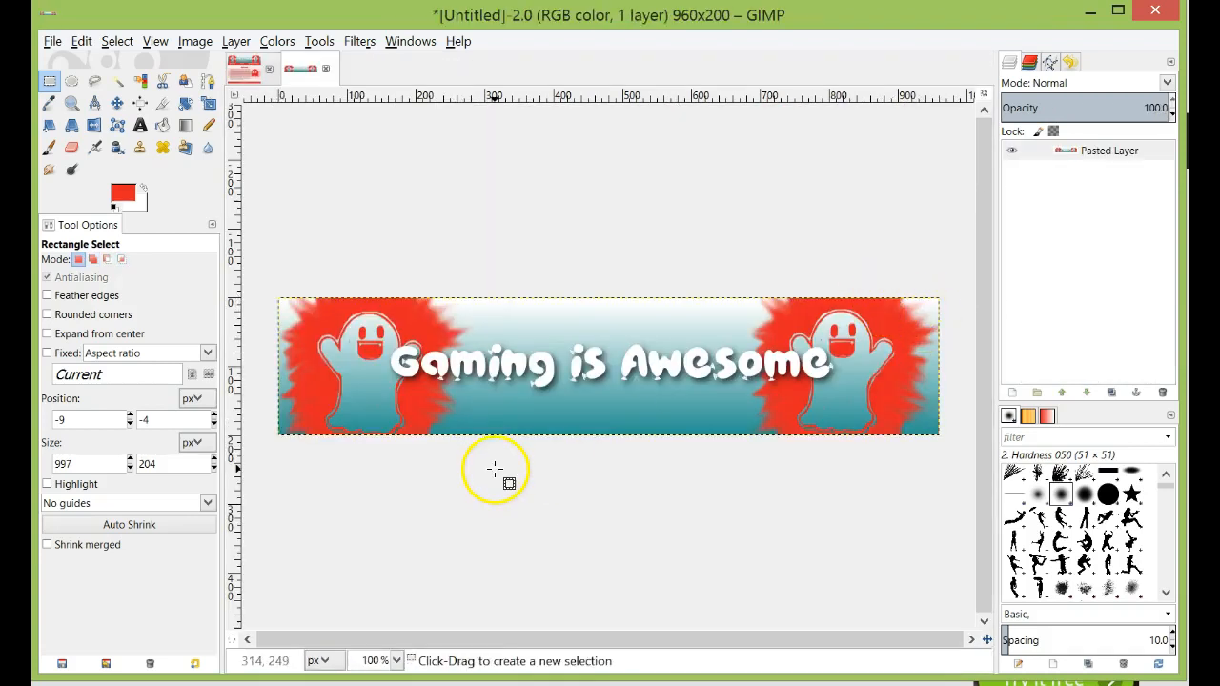
mouse_move(691, 372)
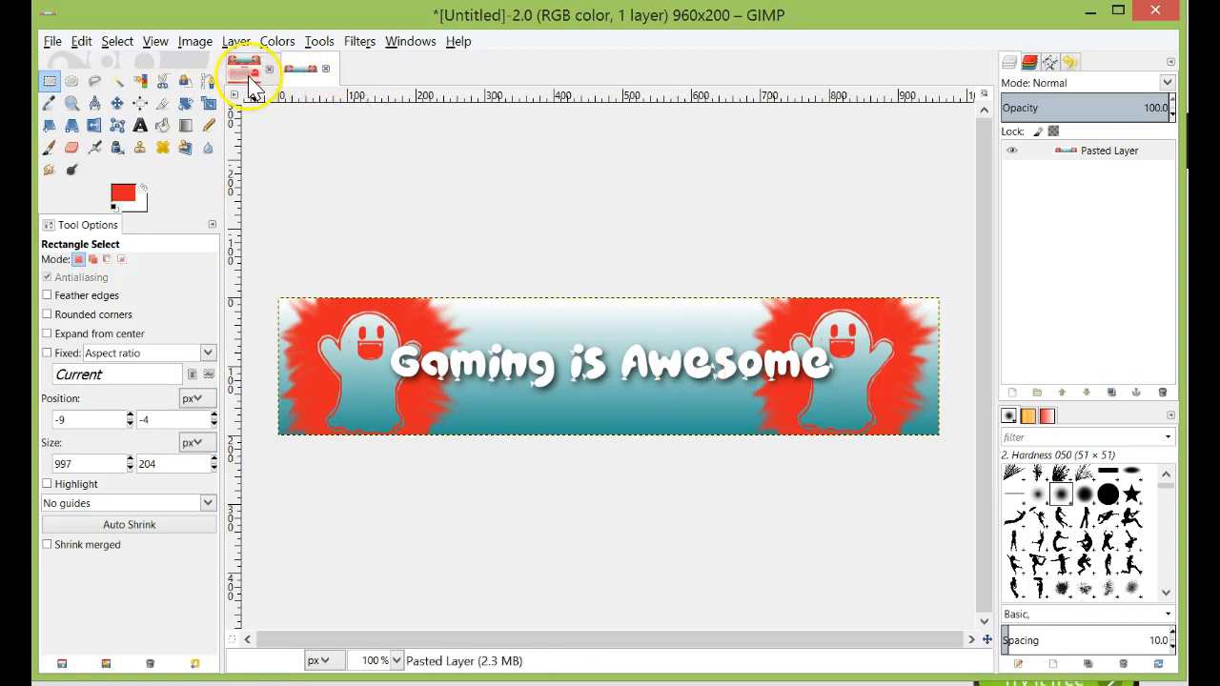
mouse_move(607, 420)
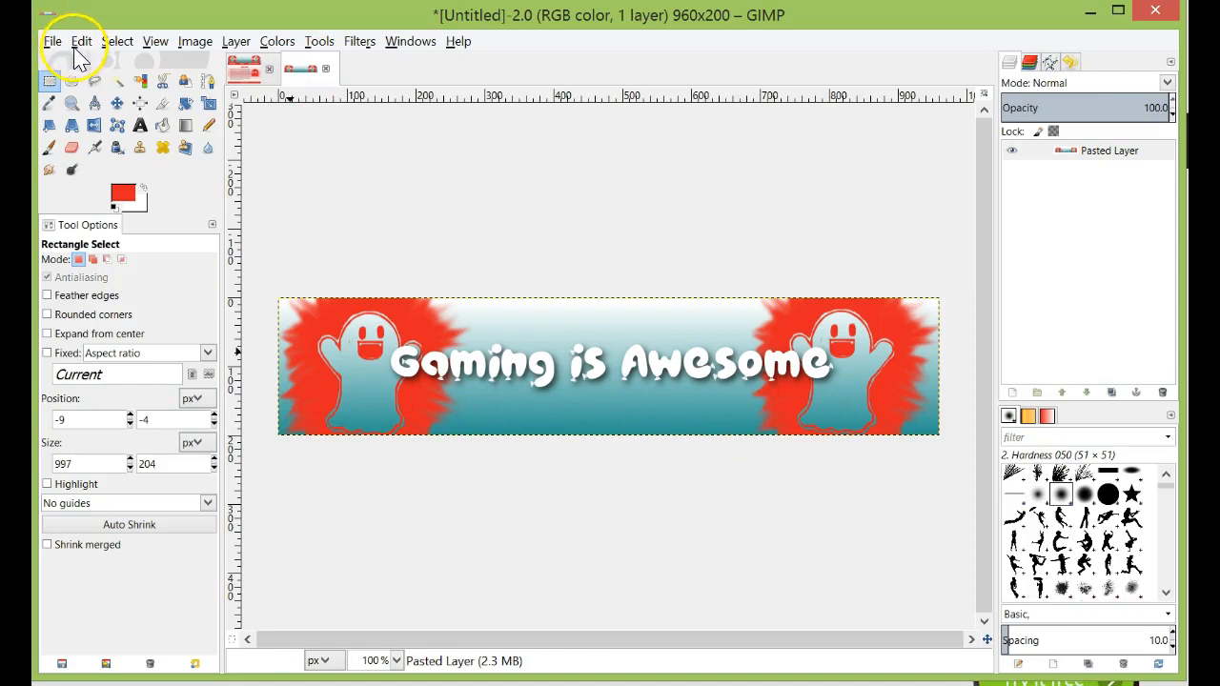
Bring up the File menu for the new 960×200 banner image
click(52, 41)
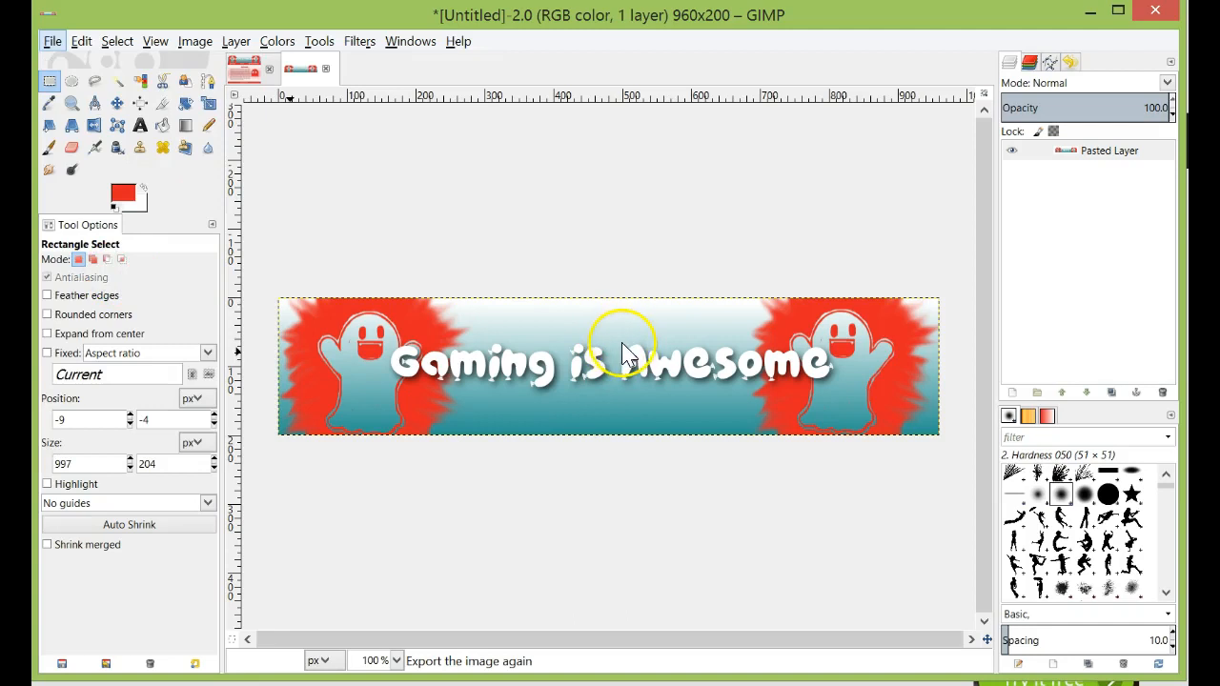
mouse_move(365, 239)
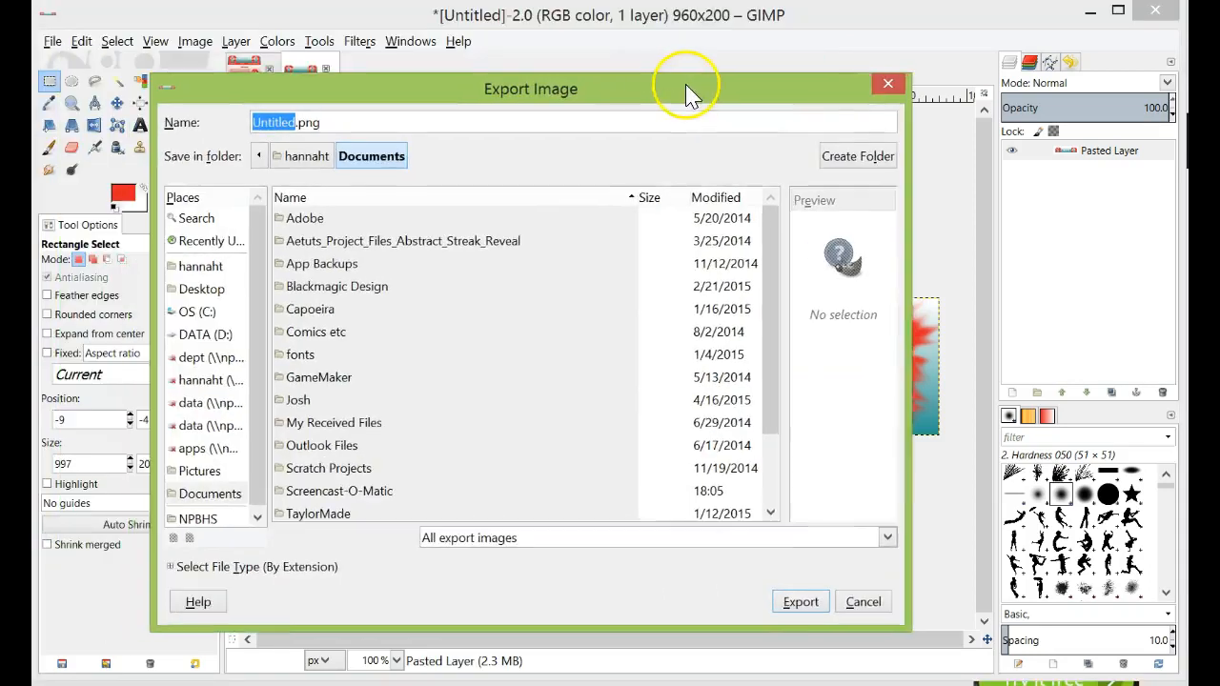
Browse to NPBHS/11COS/2015/mysite_misst/assets/images in the Export Image dialog
click(210, 500)
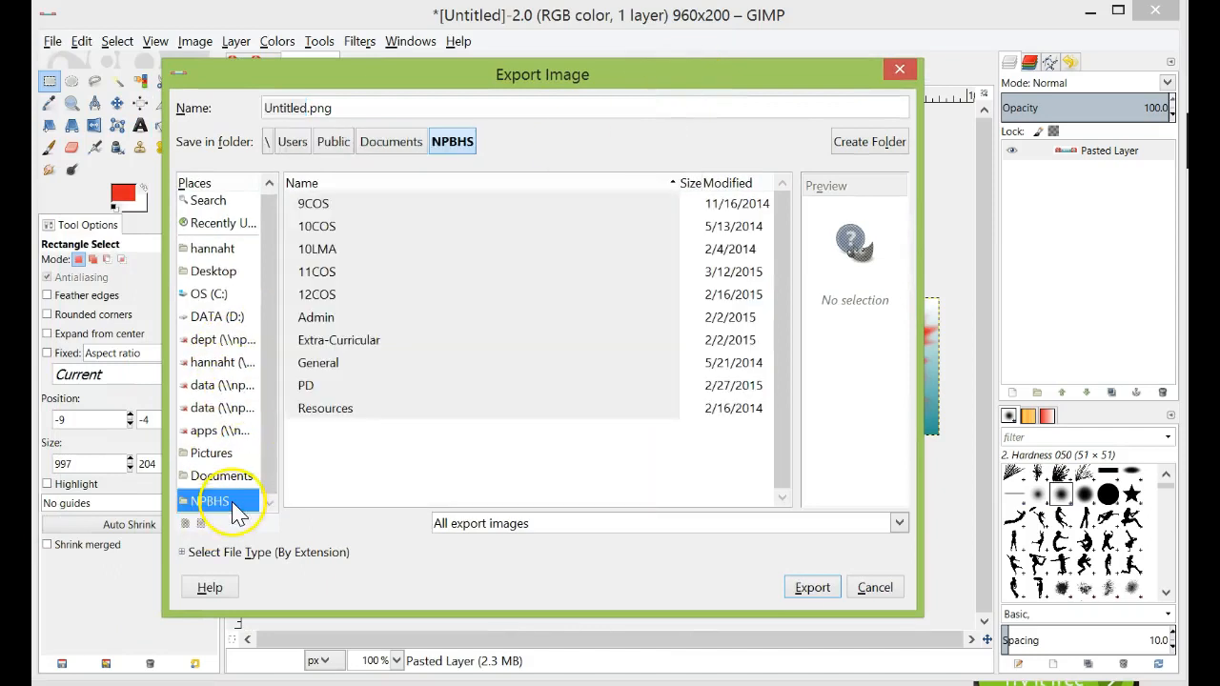
double_click(316, 272)
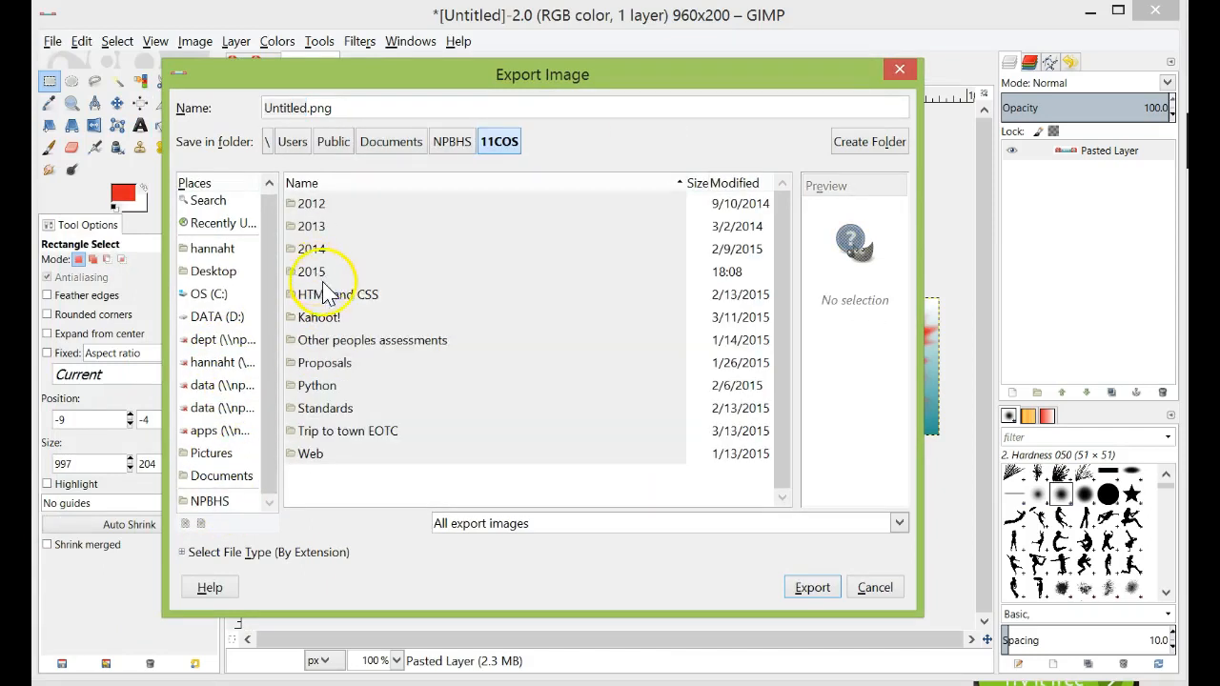
double_click(308, 271)
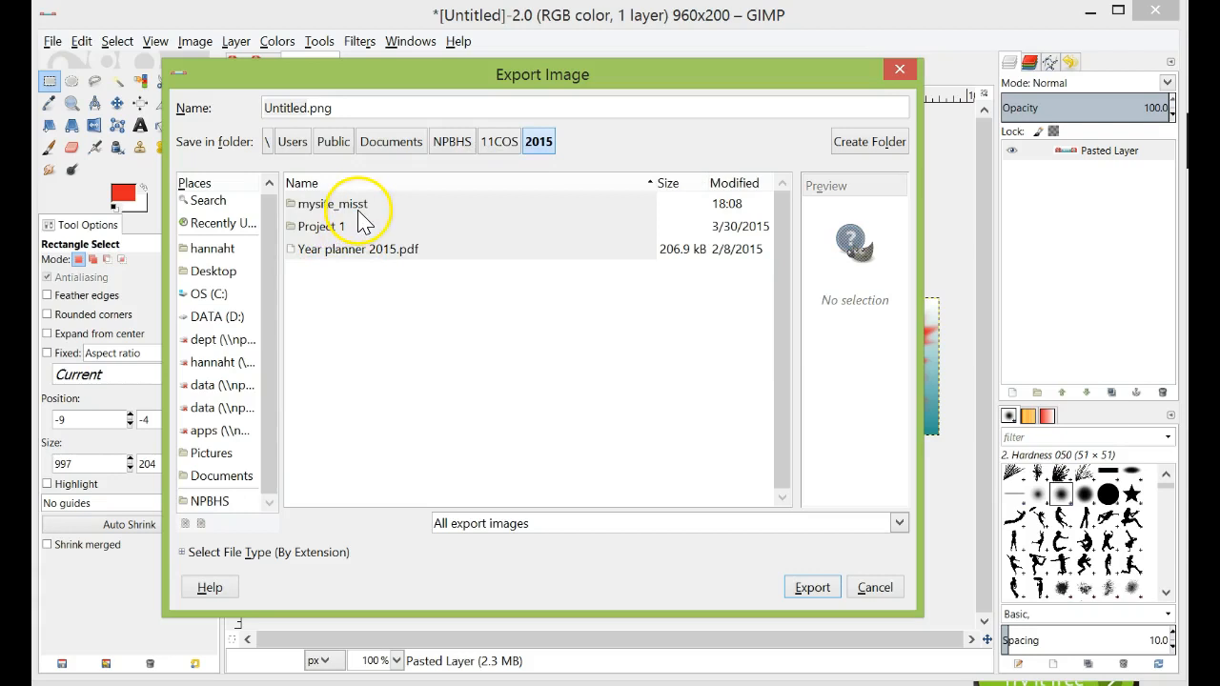
click(334, 203)
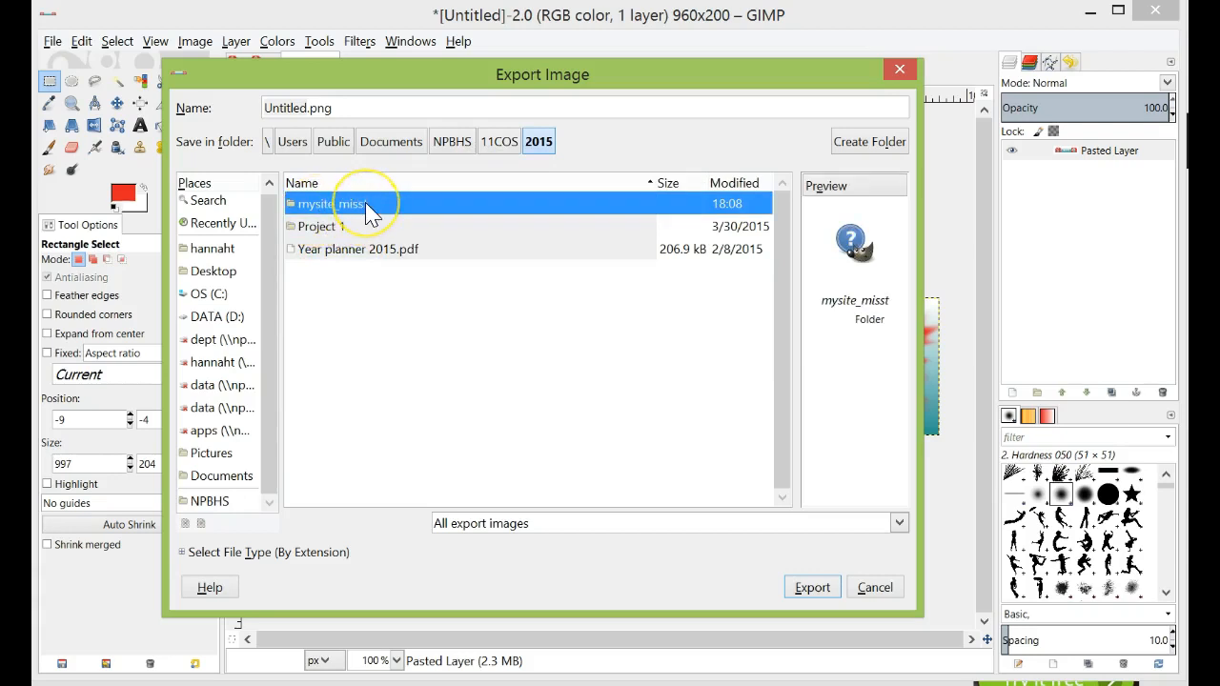
double_click(328, 203)
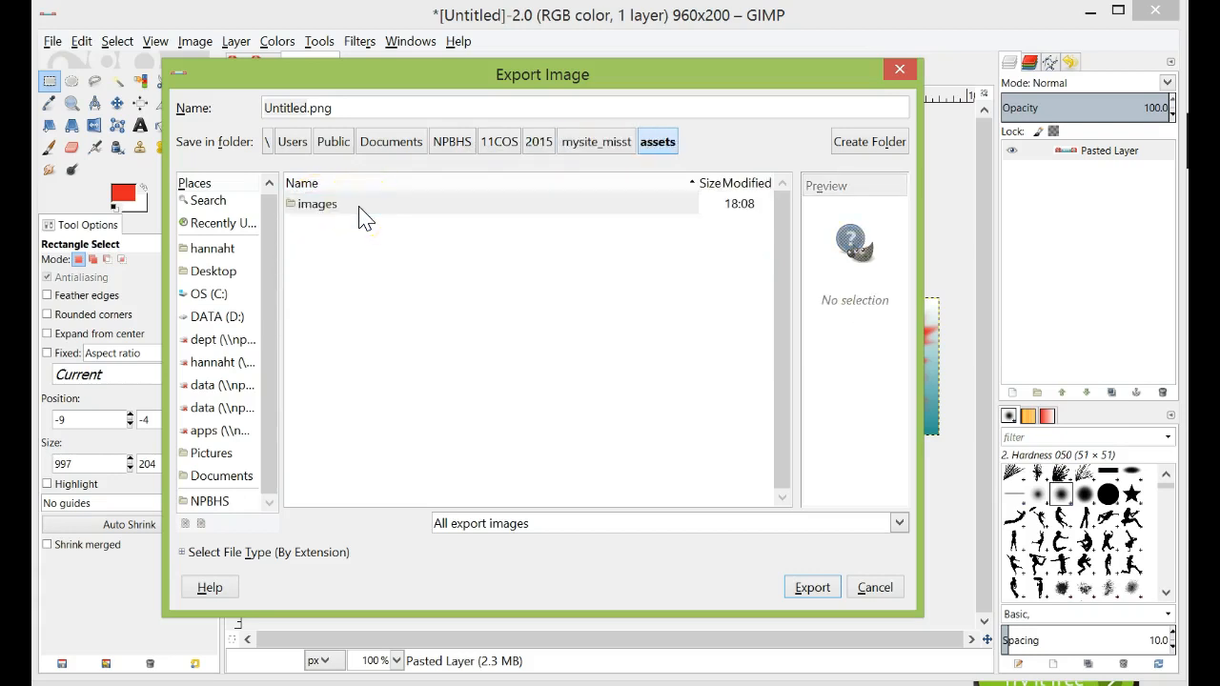
double_click(318, 203)
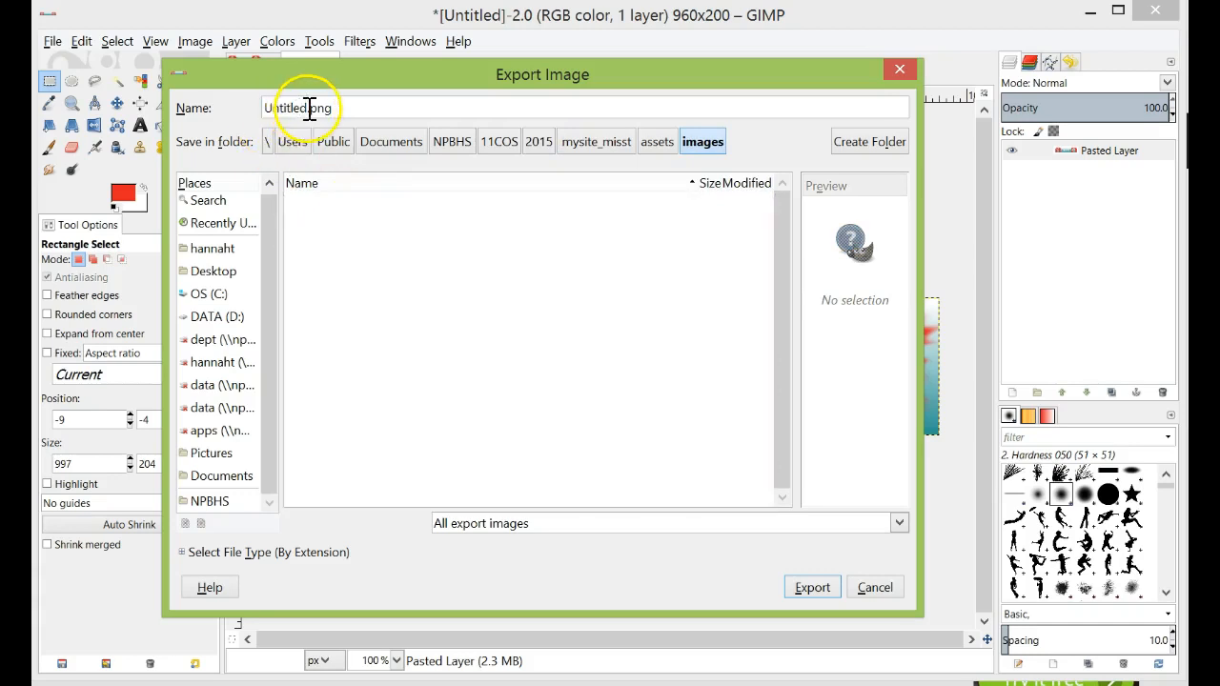
Export the image as banner.png, accepting the PNG options
text(banner)
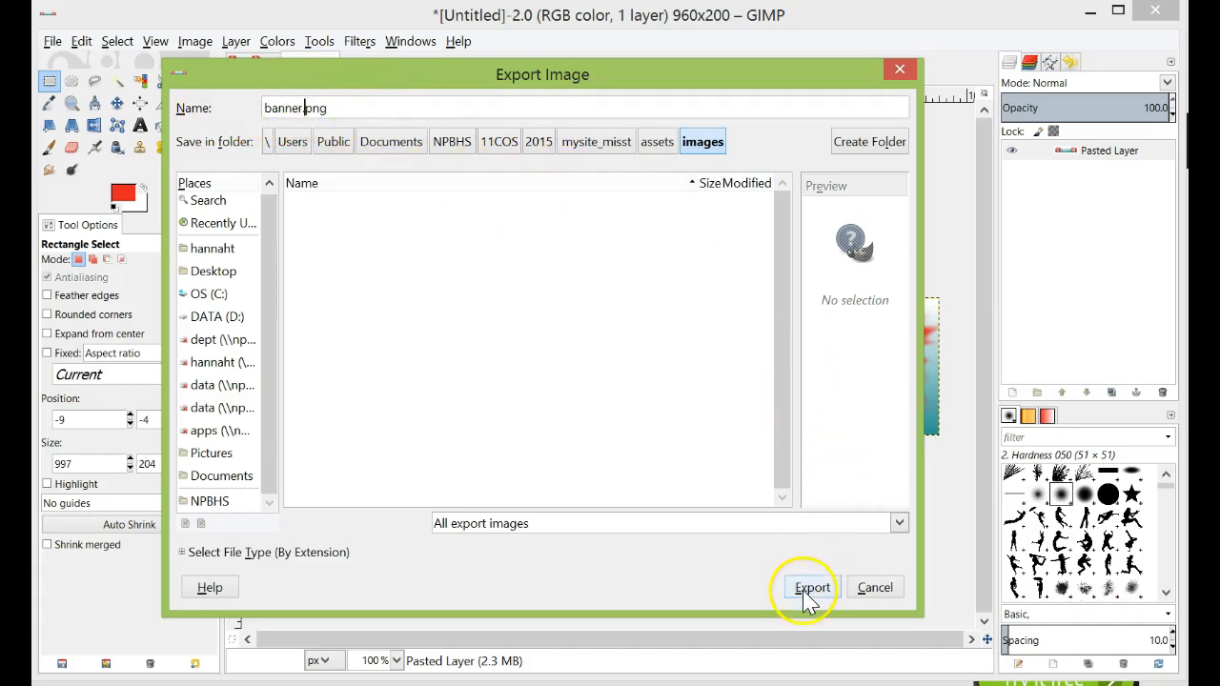
click(811, 587)
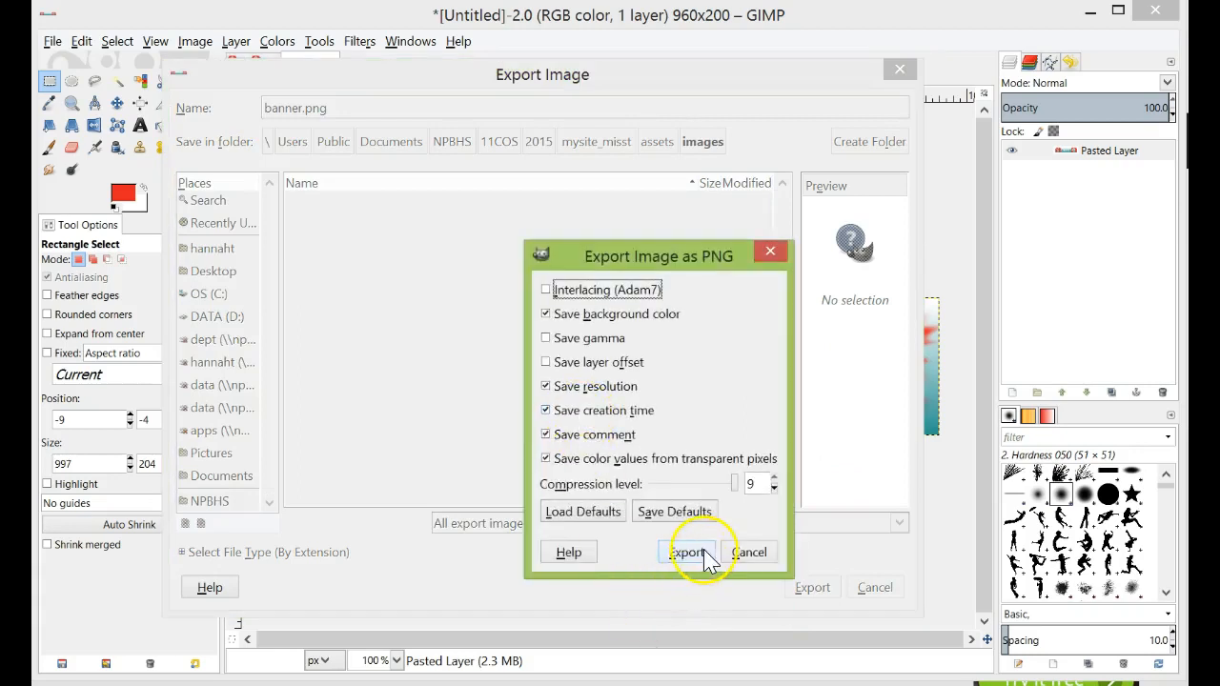
click(685, 552)
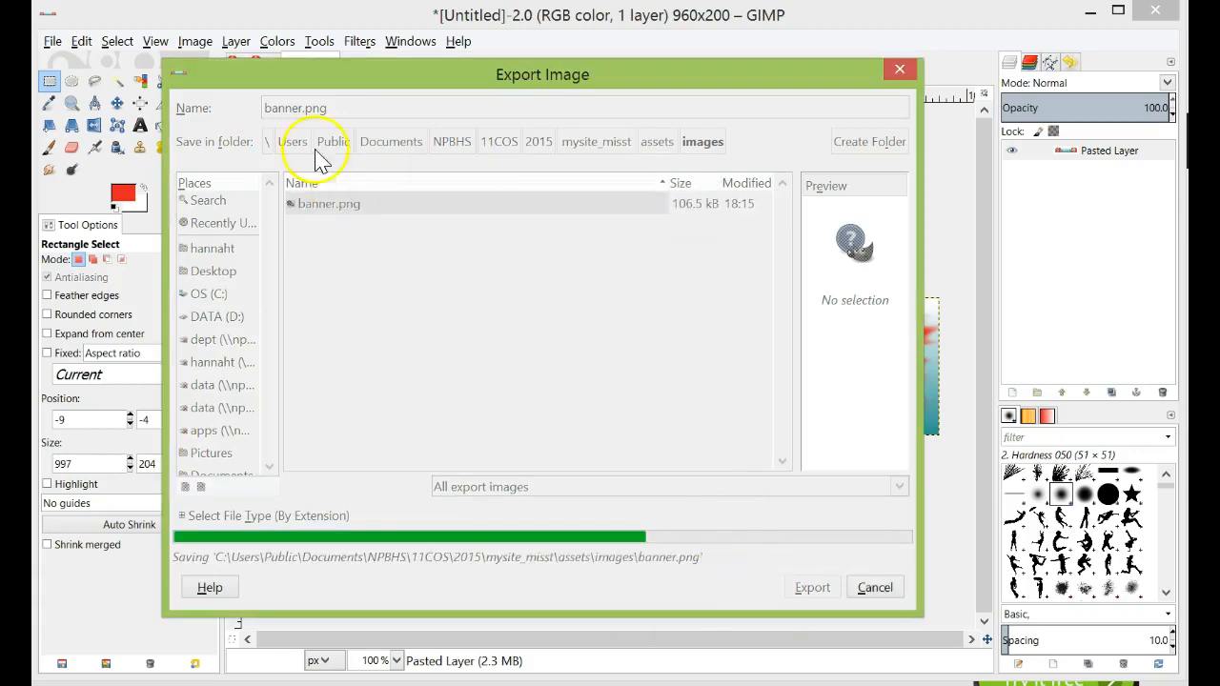
click(811, 586)
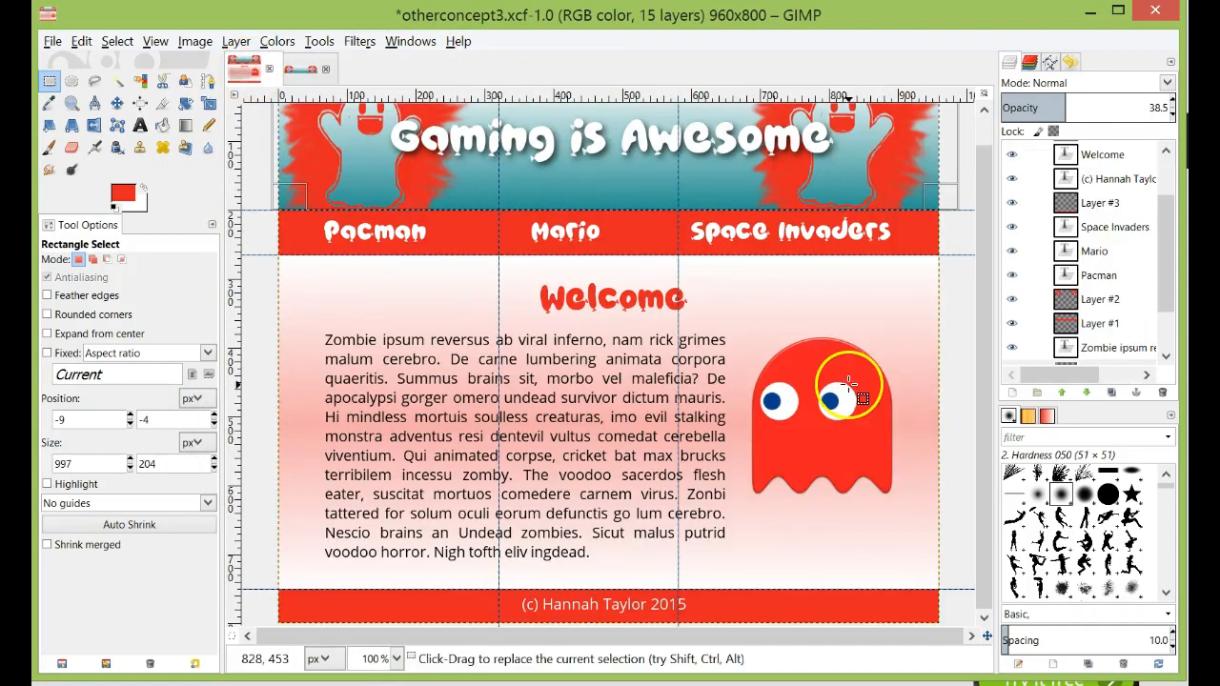
Select and copy the Pacman button, then paste it as a new 320×66 image
scroll(down, 3)
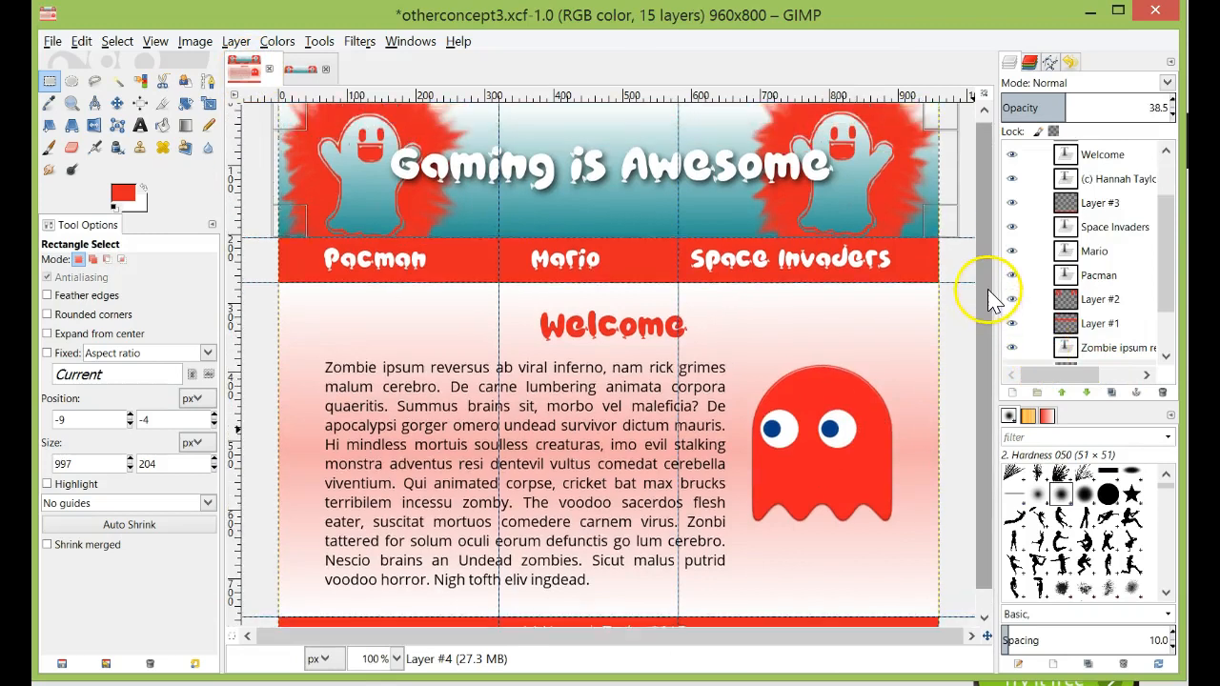
scroll(up, 3)
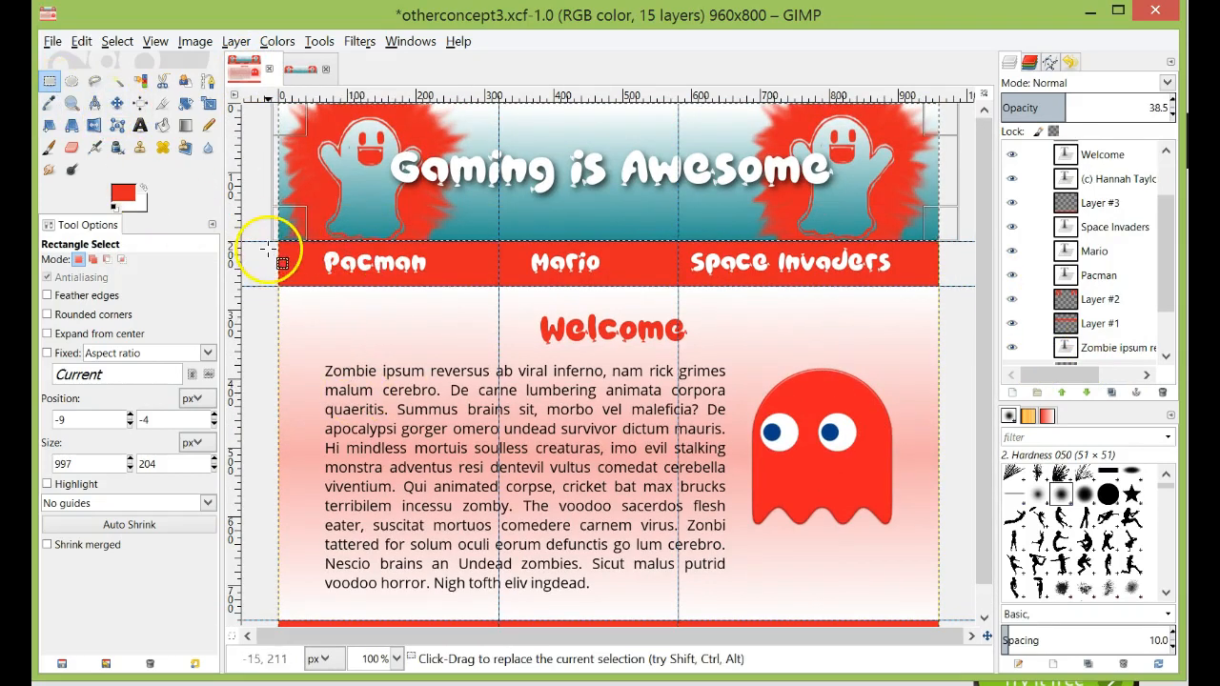
click(117, 41)
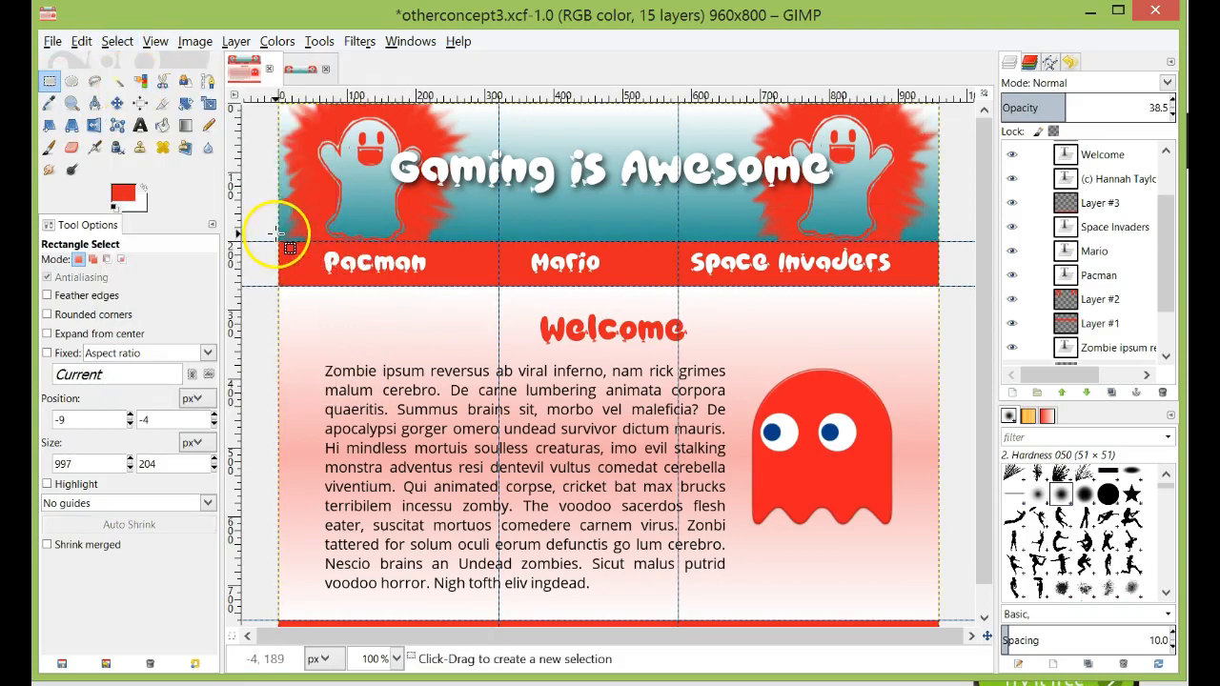
mouse_move(283, 254)
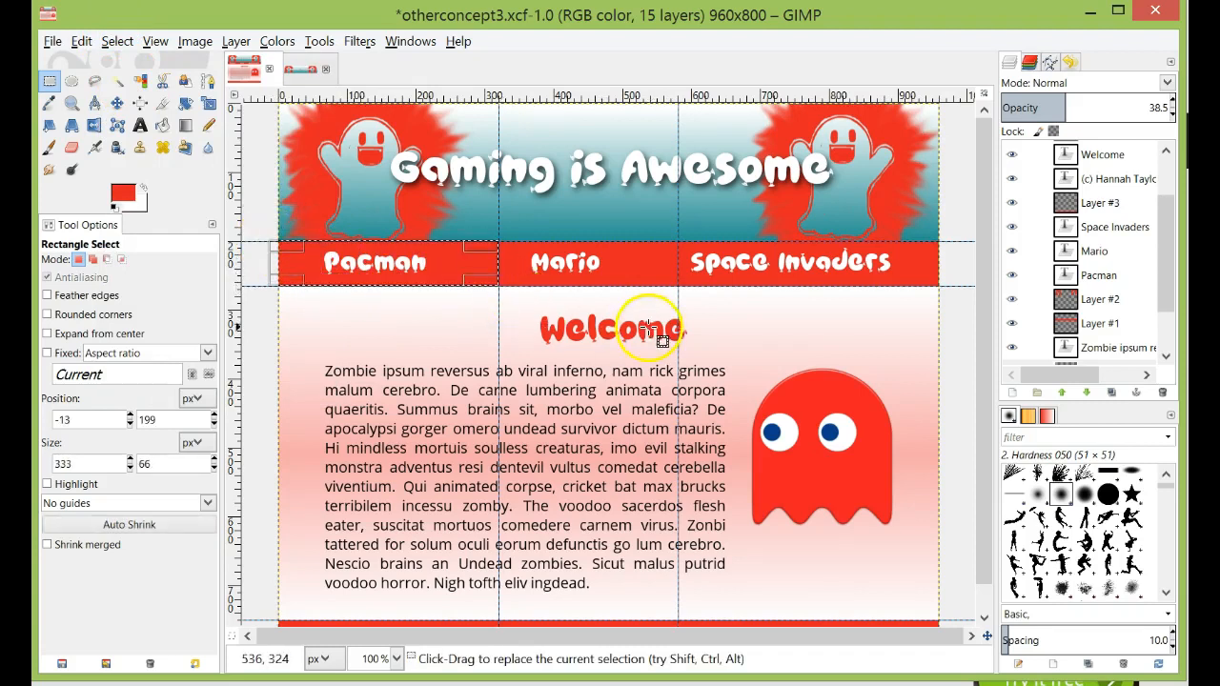
mouse_move(585, 278)
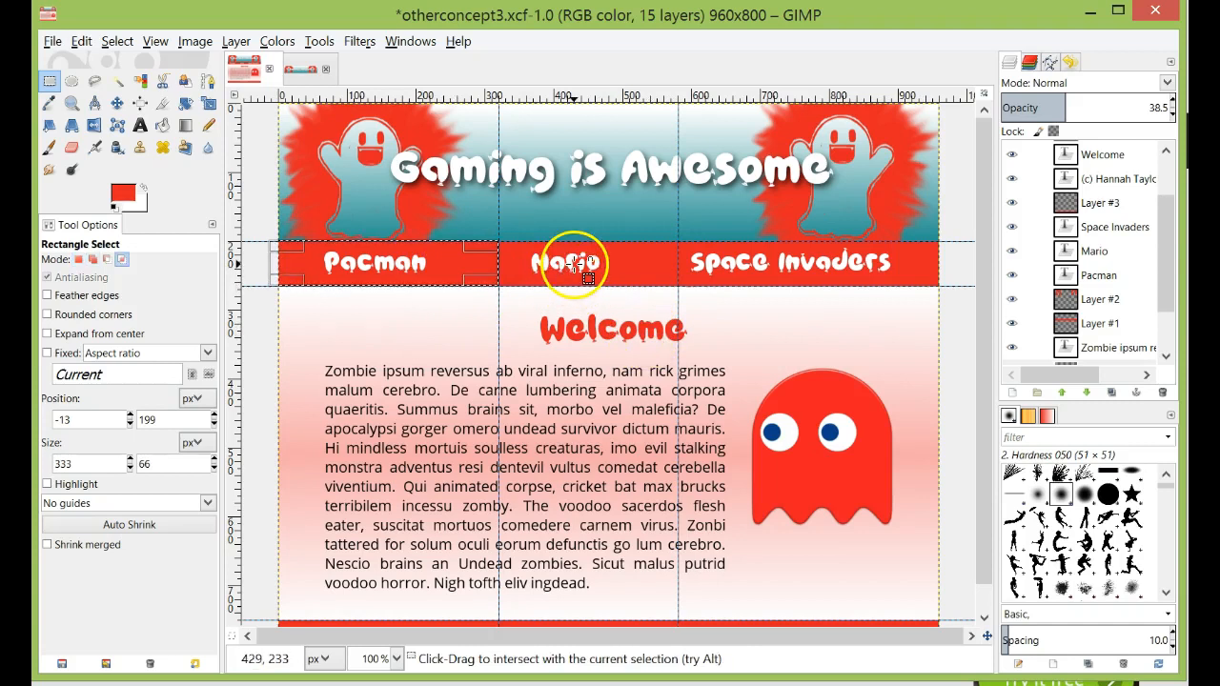
key(ctrl+c)
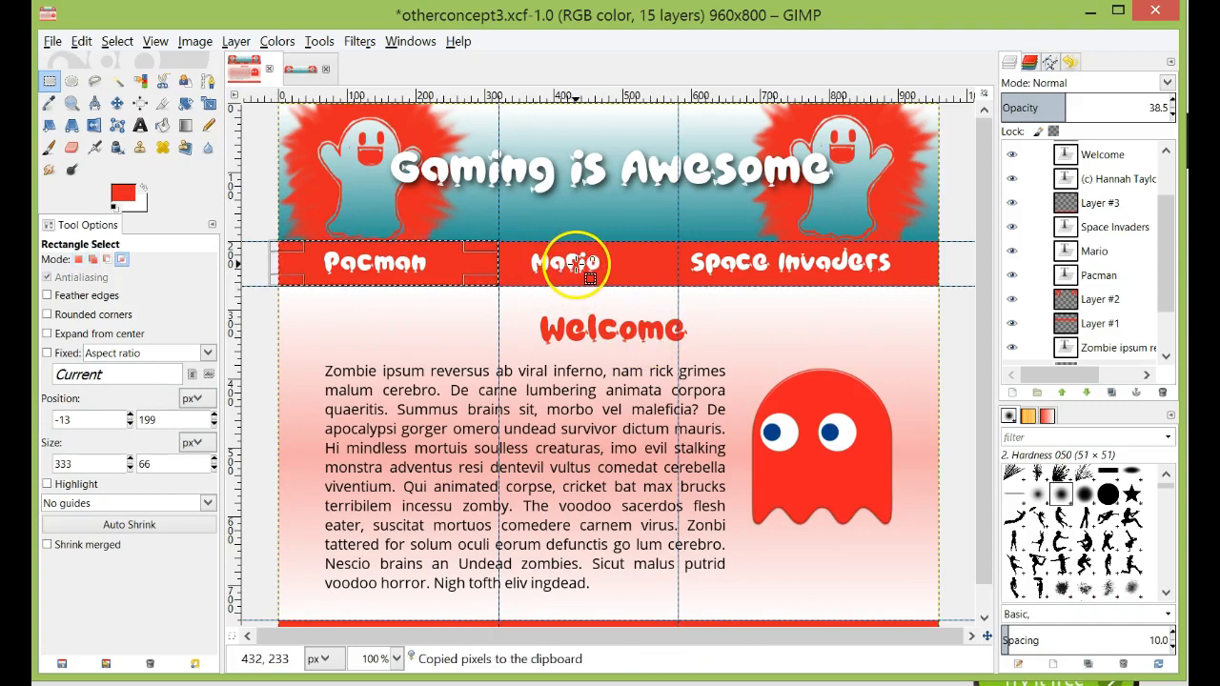
click(51, 41)
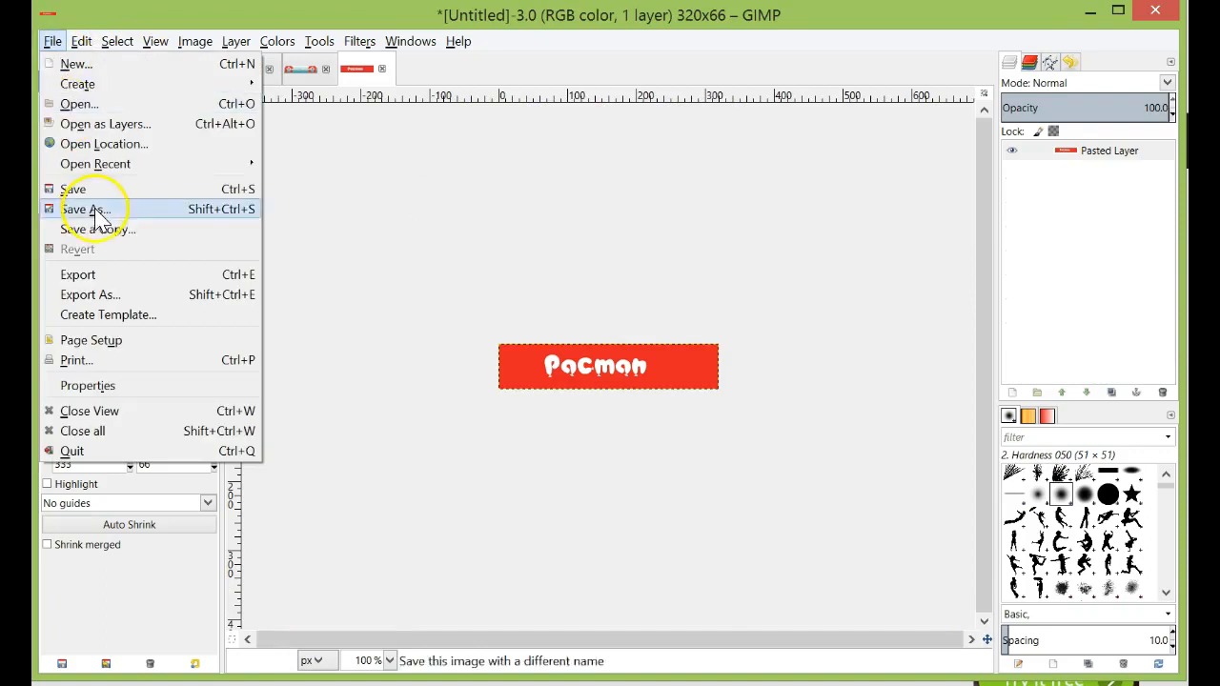
Export the Pacman image as pacman.png in assets/images, confirming the PNG options
click(90, 294)
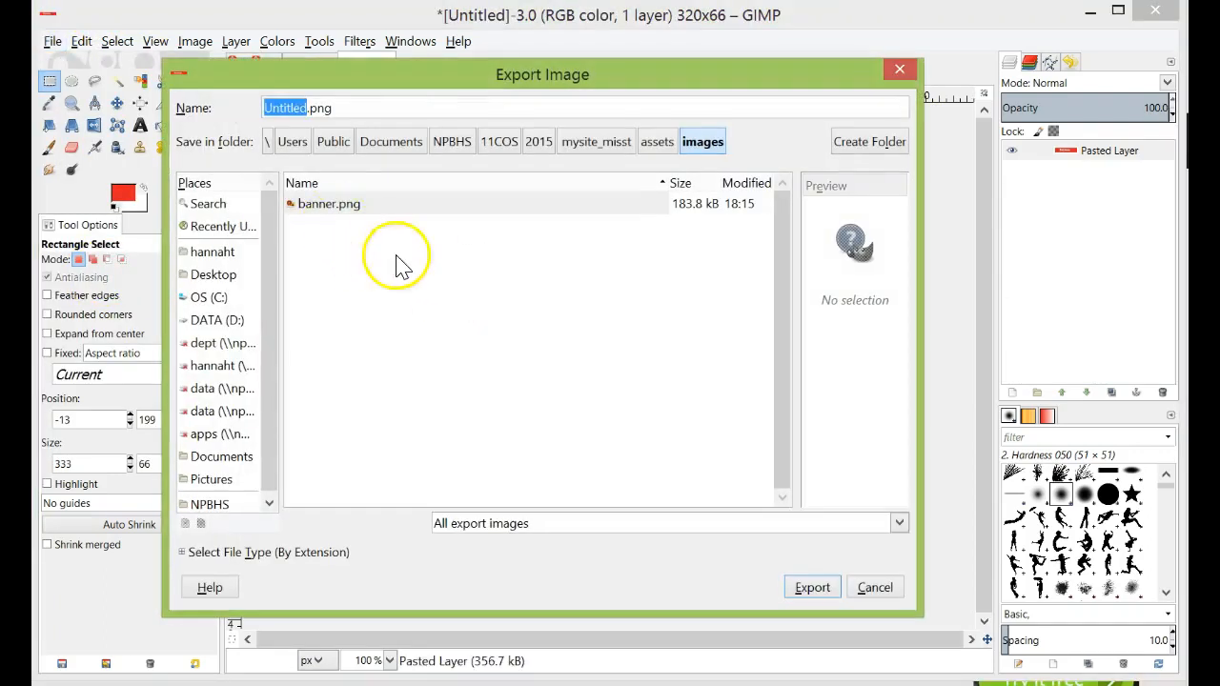
text(pacman.png)
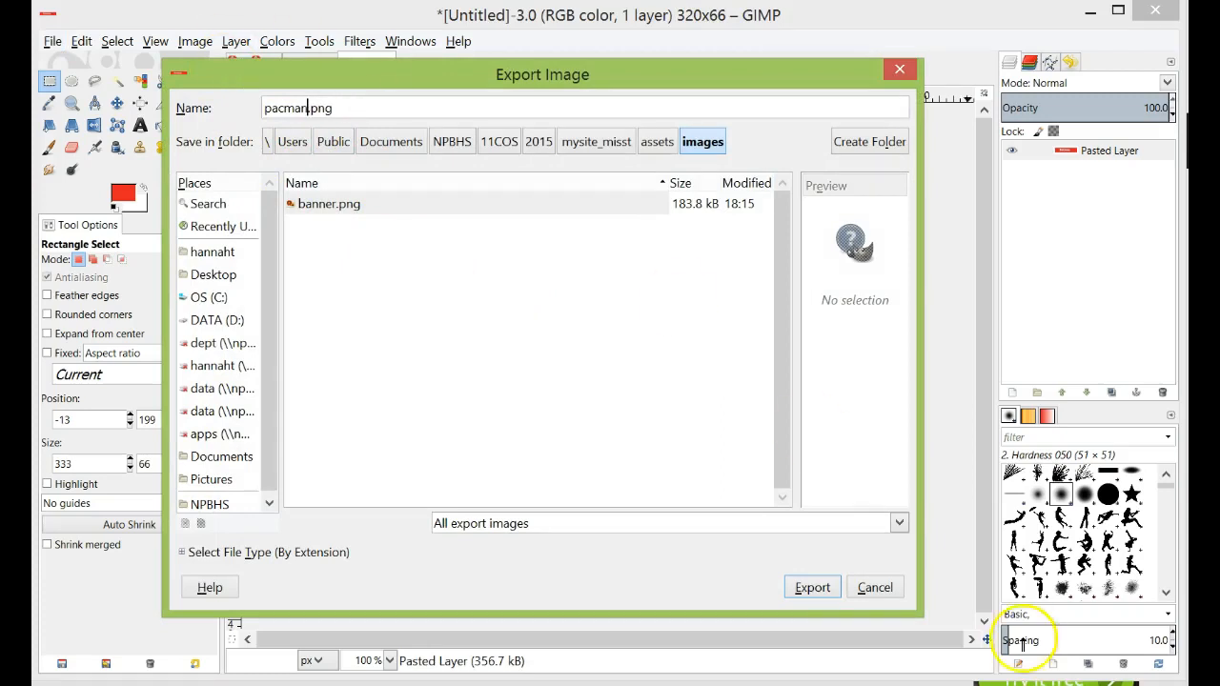
click(812, 587)
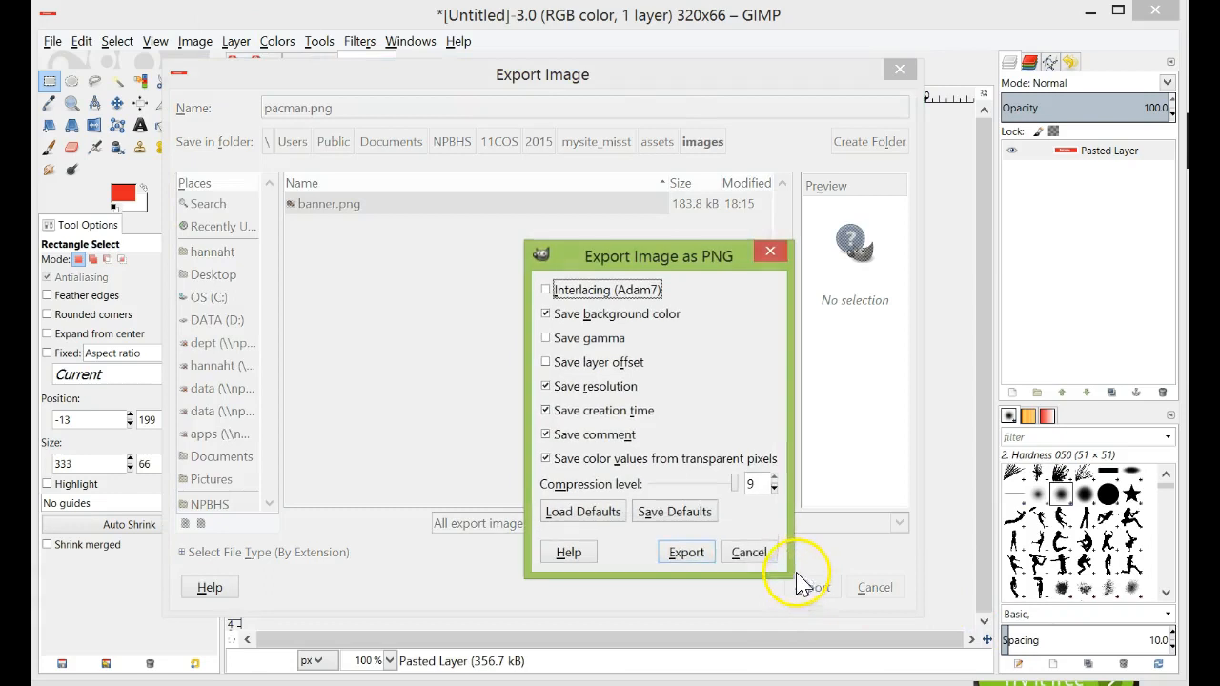
click(686, 553)
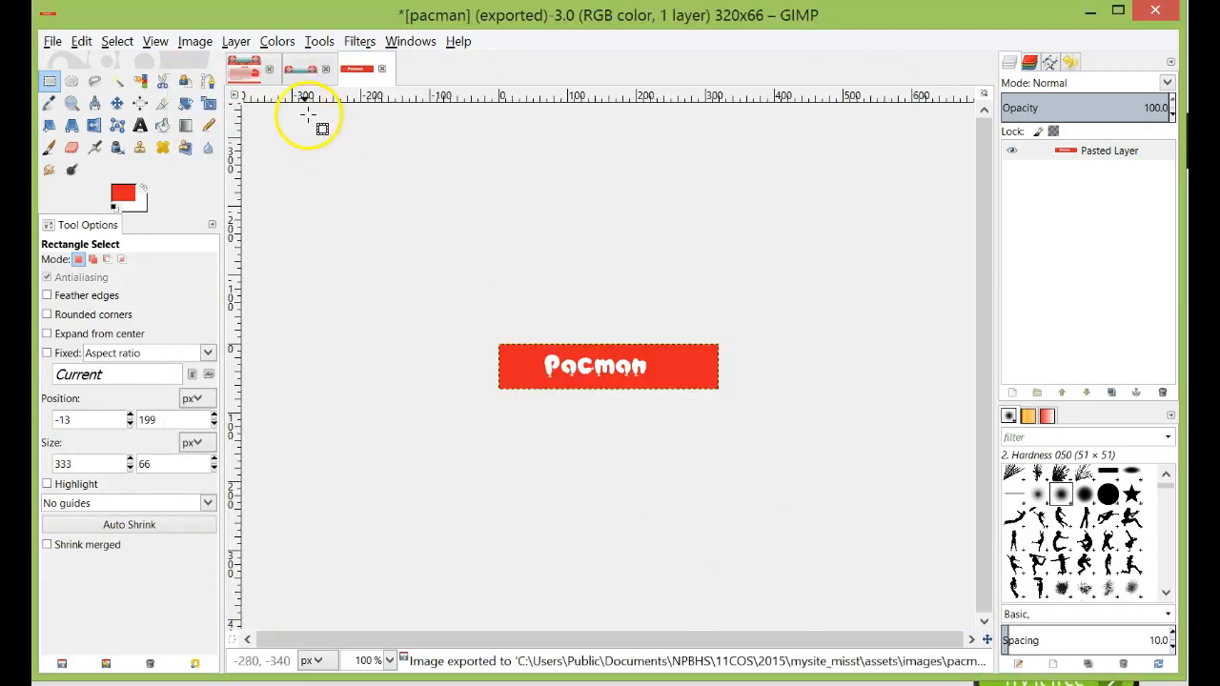
click(300, 68)
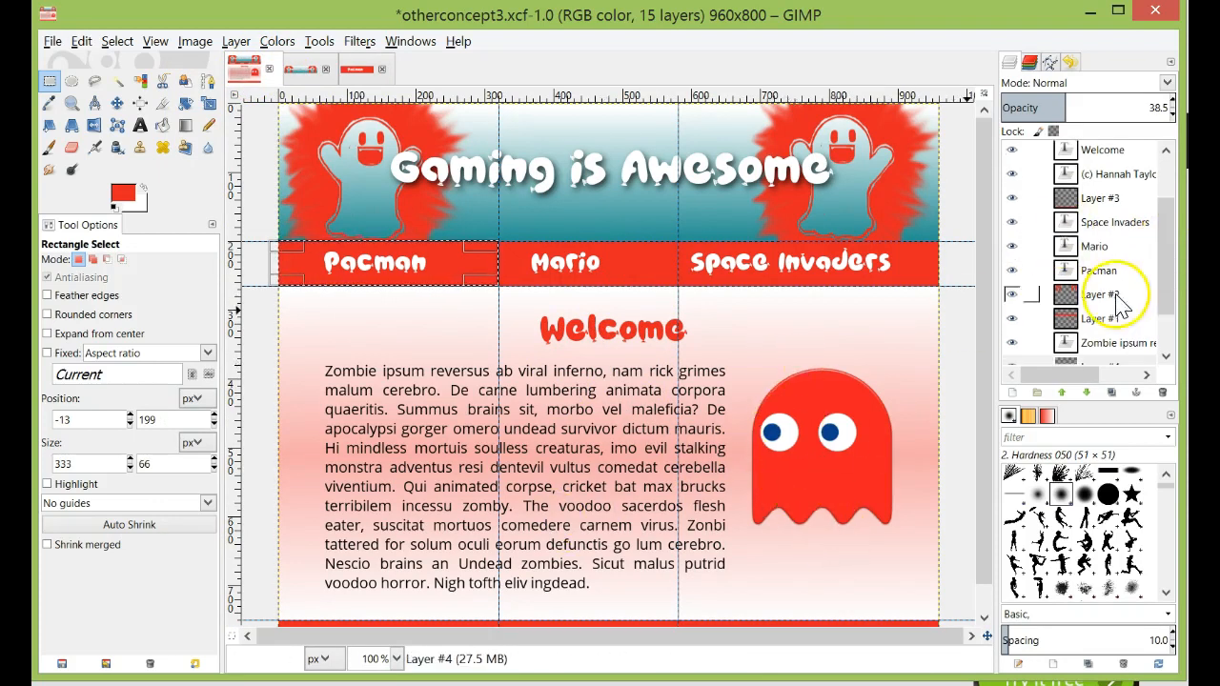
Hide the text, Welcome and Pacman 1.png layers in the Layers panel
scroll(down, 3)
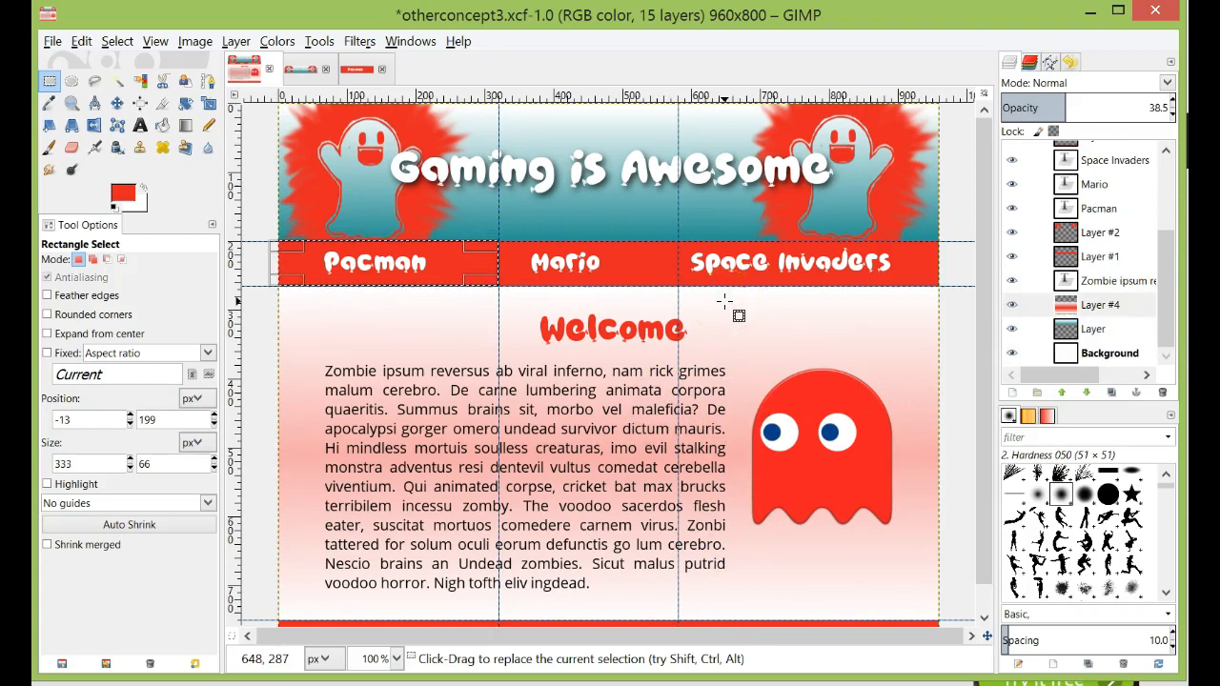
mouse_move(705, 472)
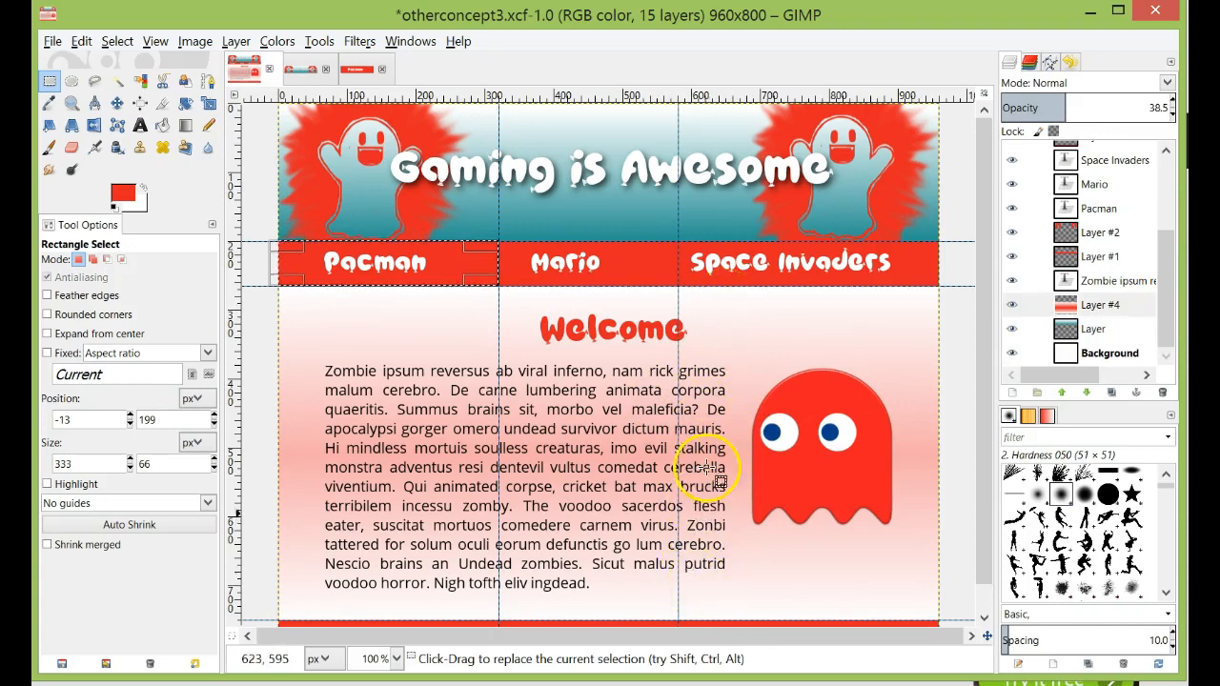
click(1101, 256)
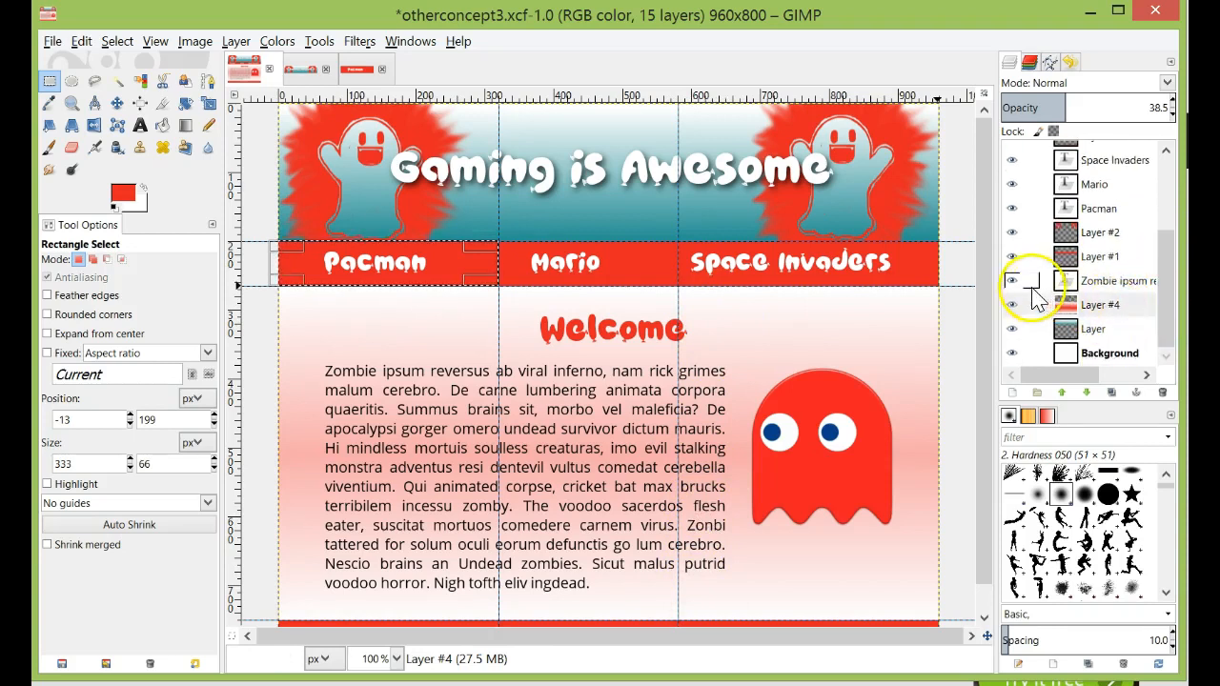
click(1101, 304)
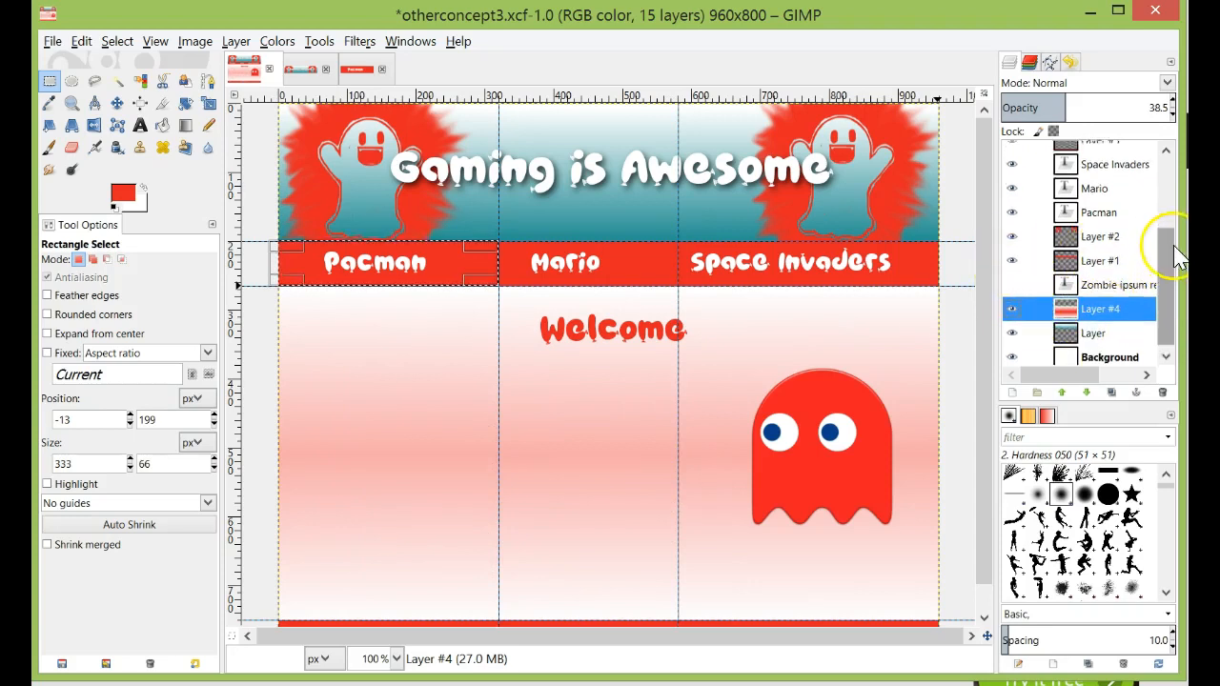
scroll(up, 3)
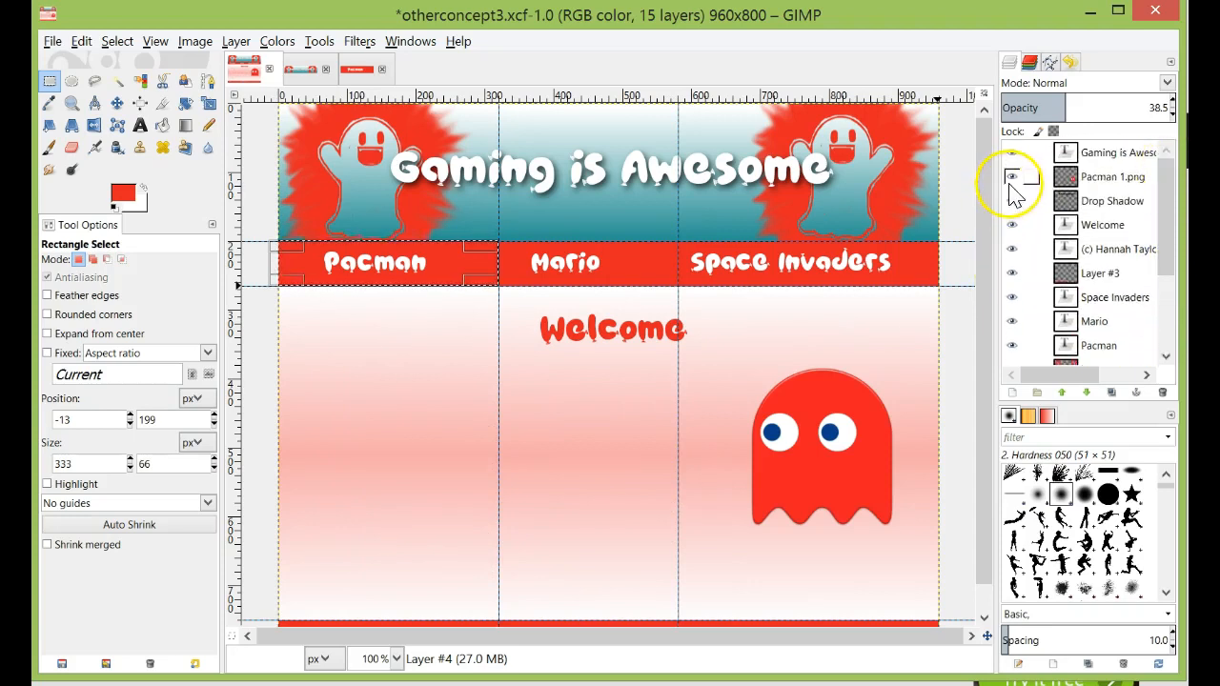
click(1012, 178)
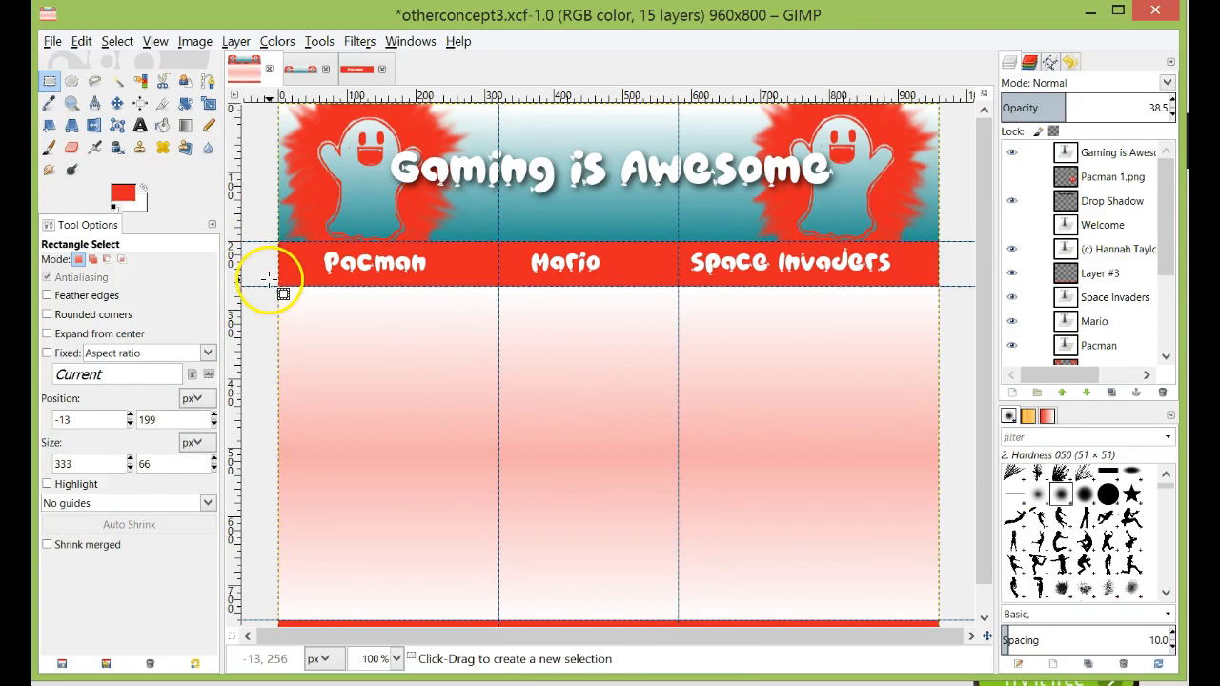
Select and copy the gradient below the menu bar into a new 960×485 image
drag(276, 286, 619, 491)
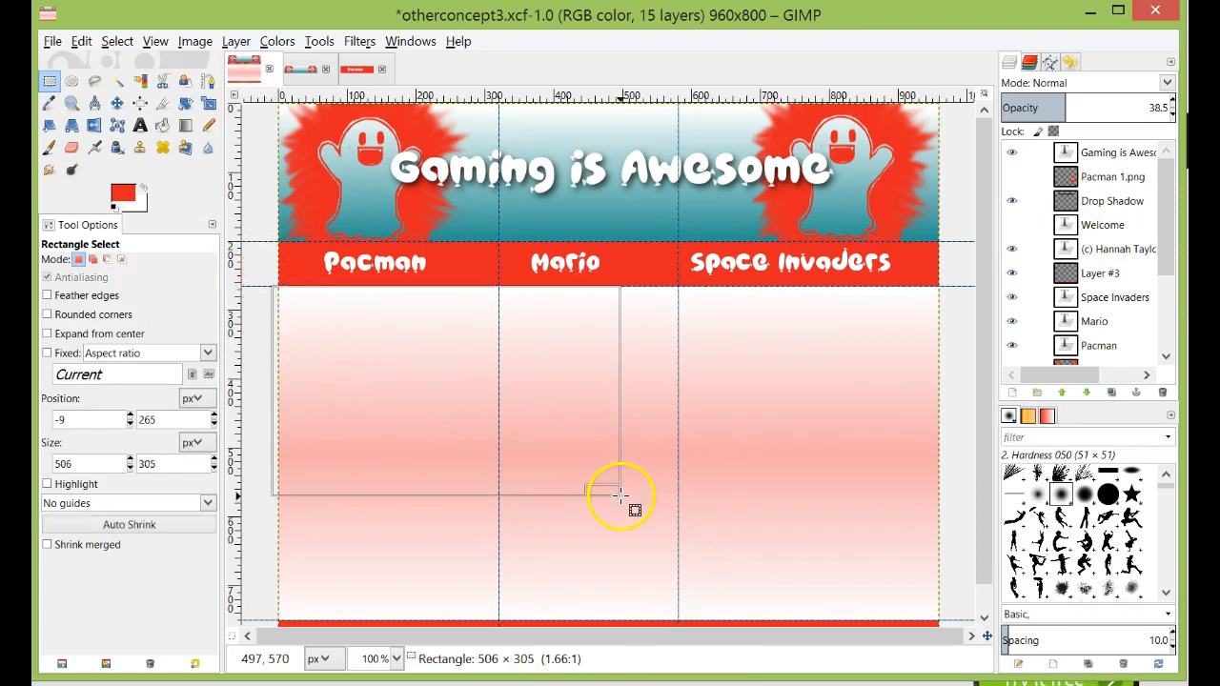
drag(619, 495, 938, 619)
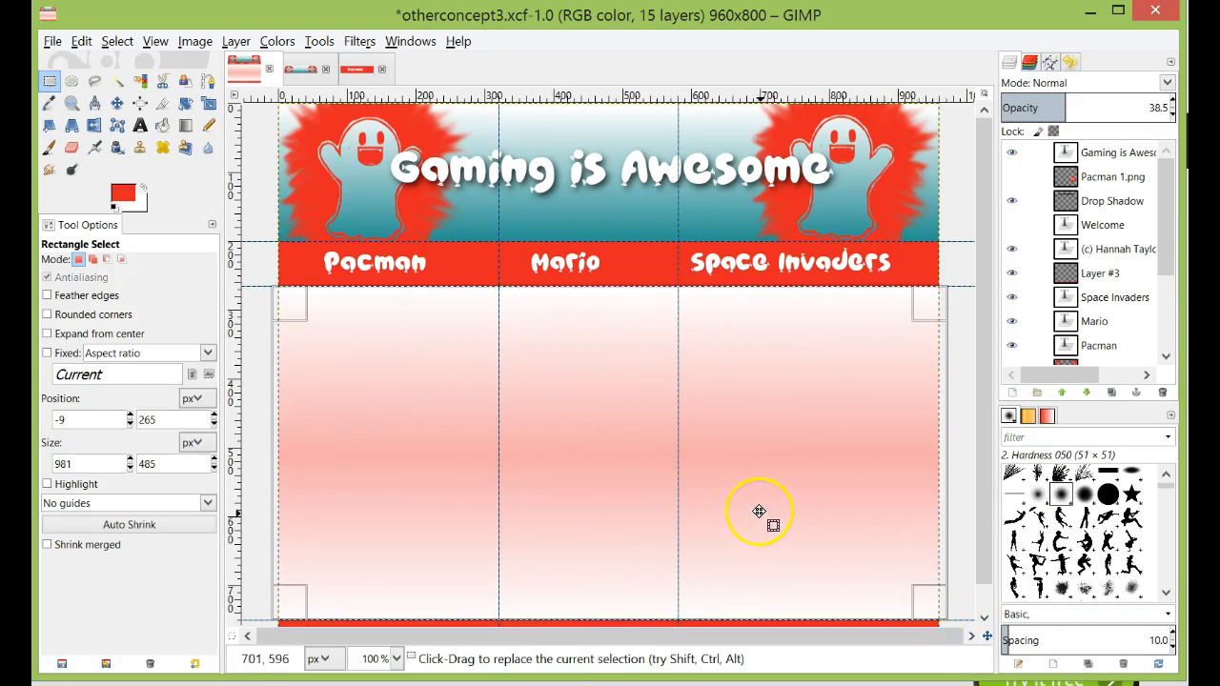
key(ctrl+c)
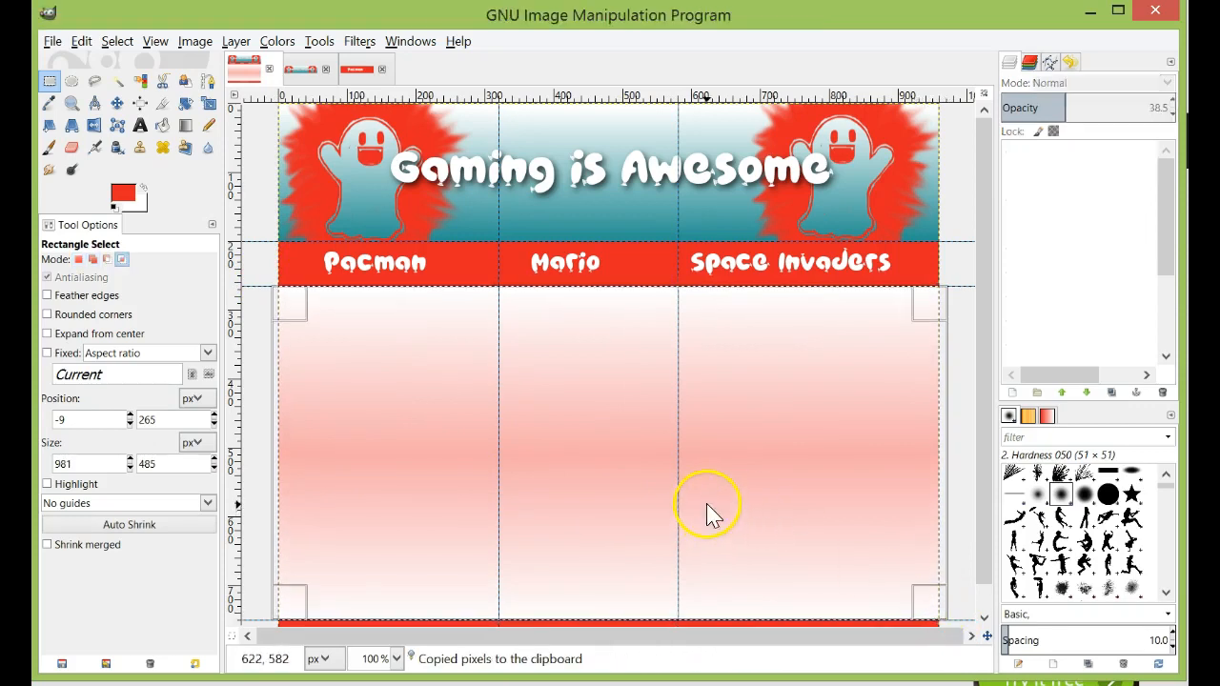
click(53, 41)
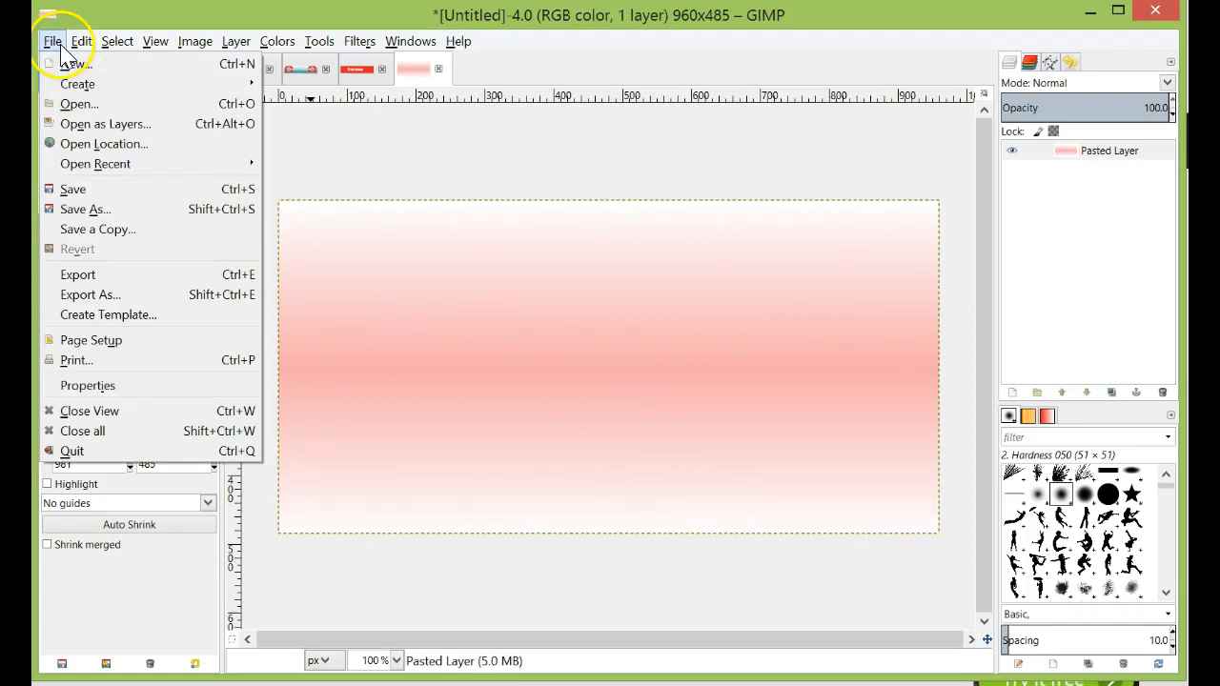
Export the gradient image as bg.png into assets/images
click(90, 293)
text(bg.png)
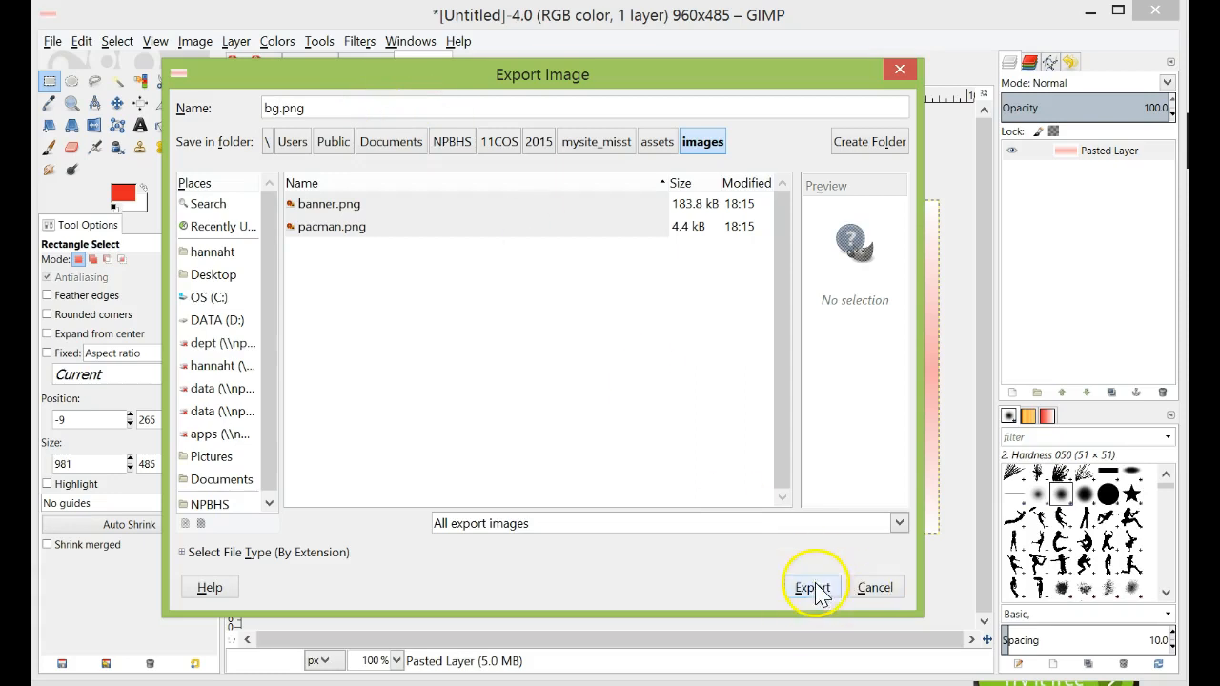
click(812, 587)
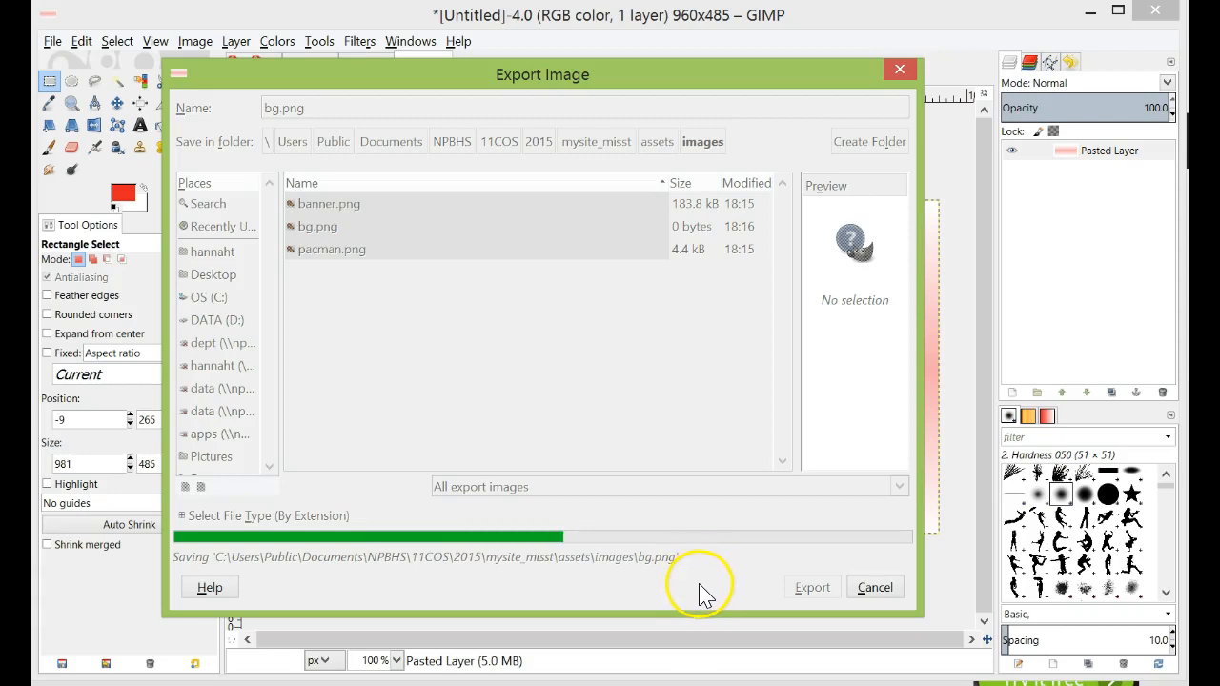
mouse_move(767, 567)
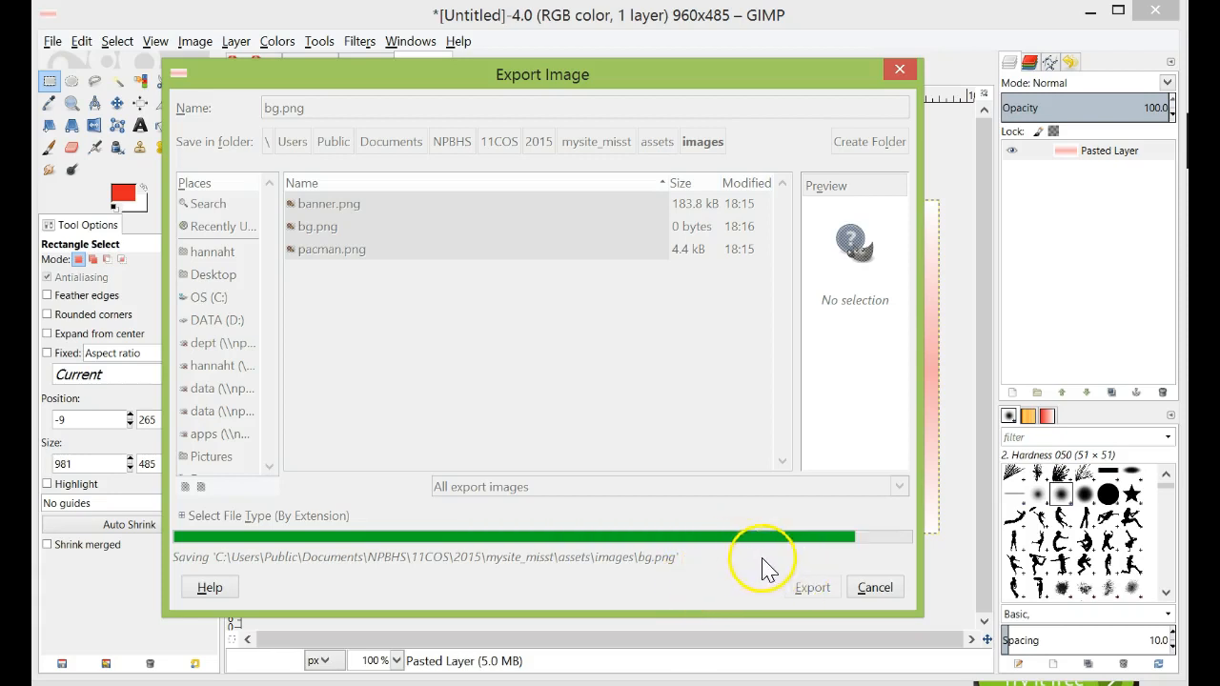
click(812, 587)
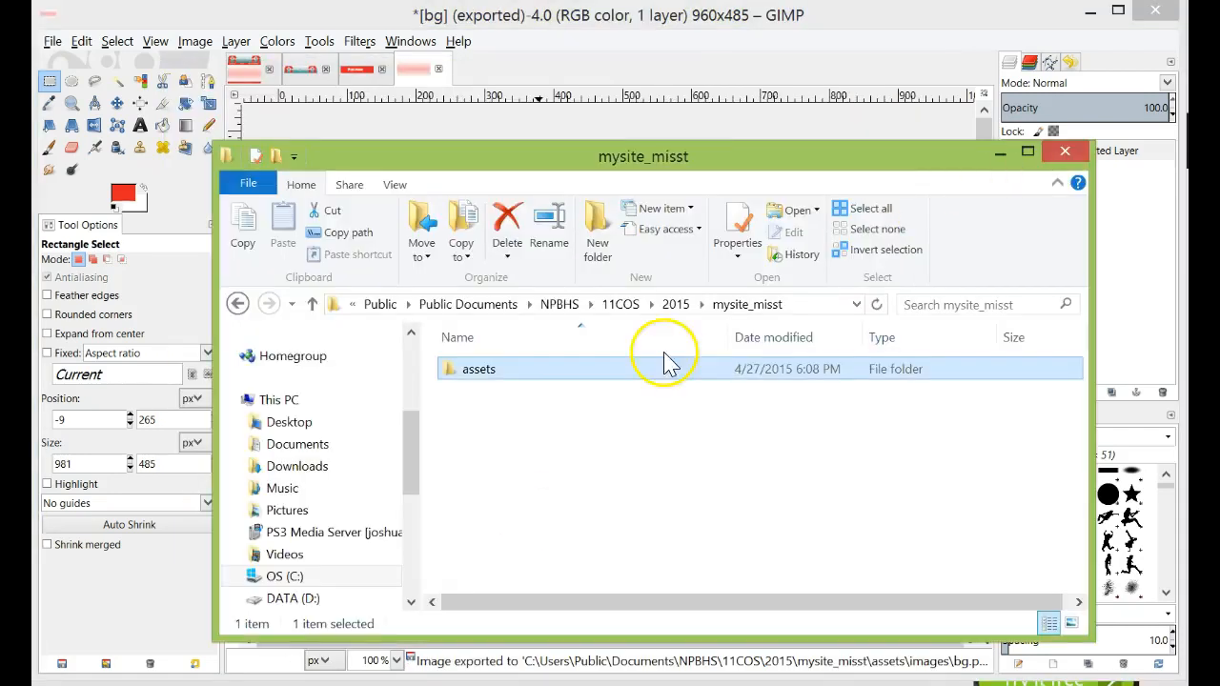
Open assets, then images, to confirm banner.png, bg.png and pacman.png exist
double_click(478, 368)
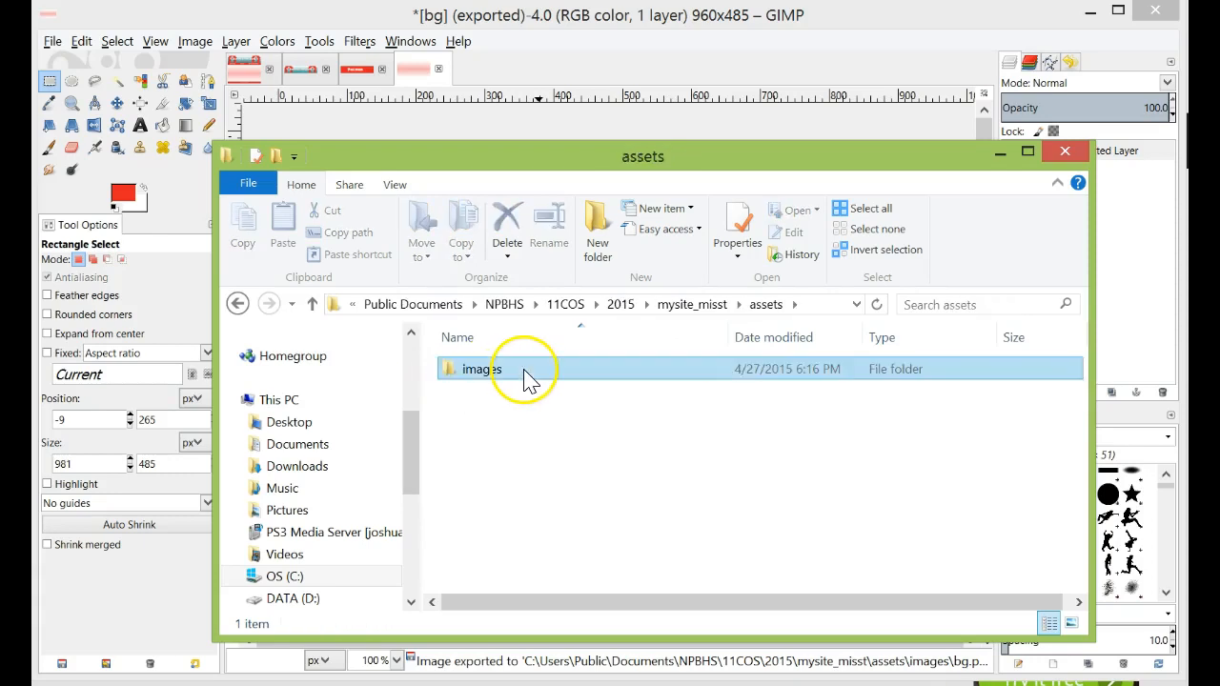
double_click(477, 369)
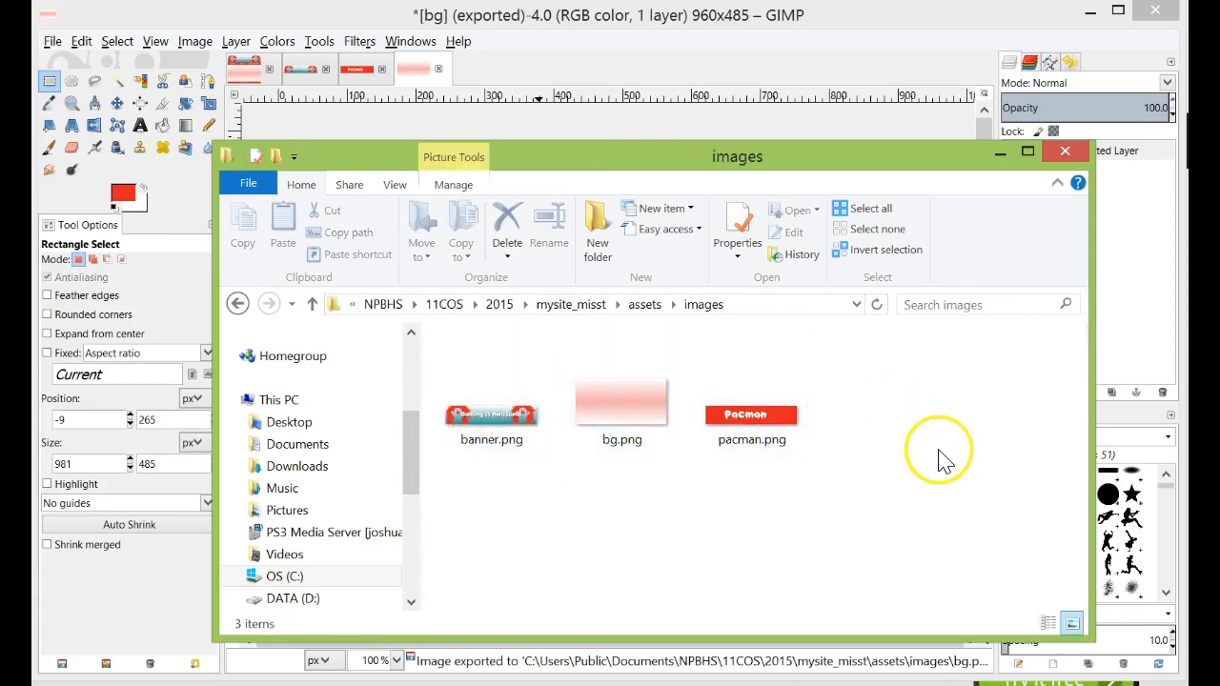